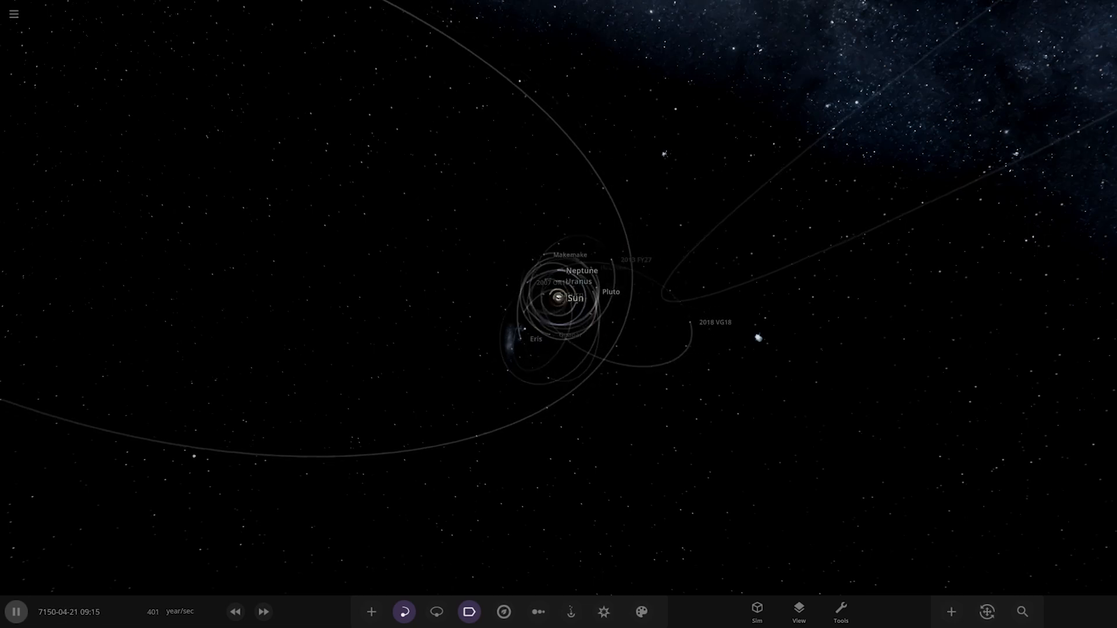
Browse the saved My Simulations list, then return to the main menu.
click(13, 12)
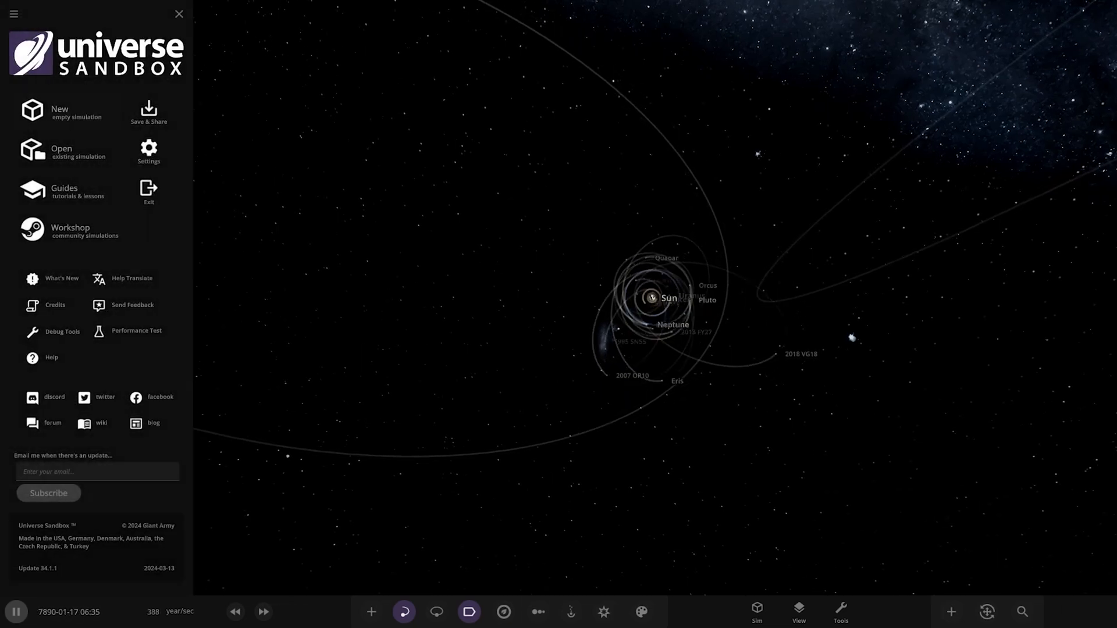
click(61, 149)
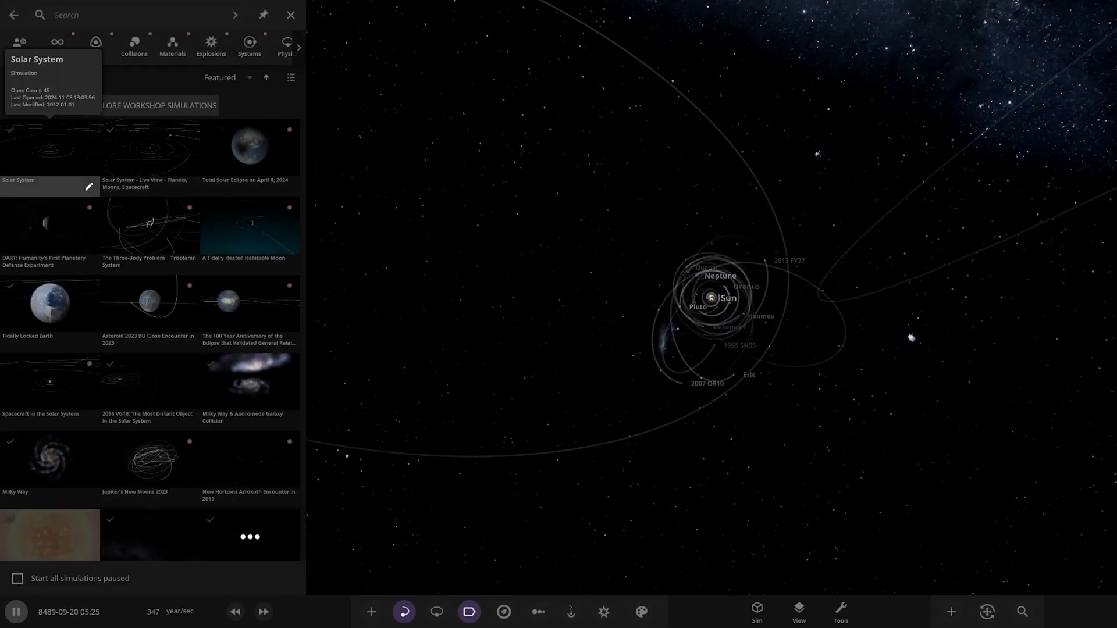
click(20, 45)
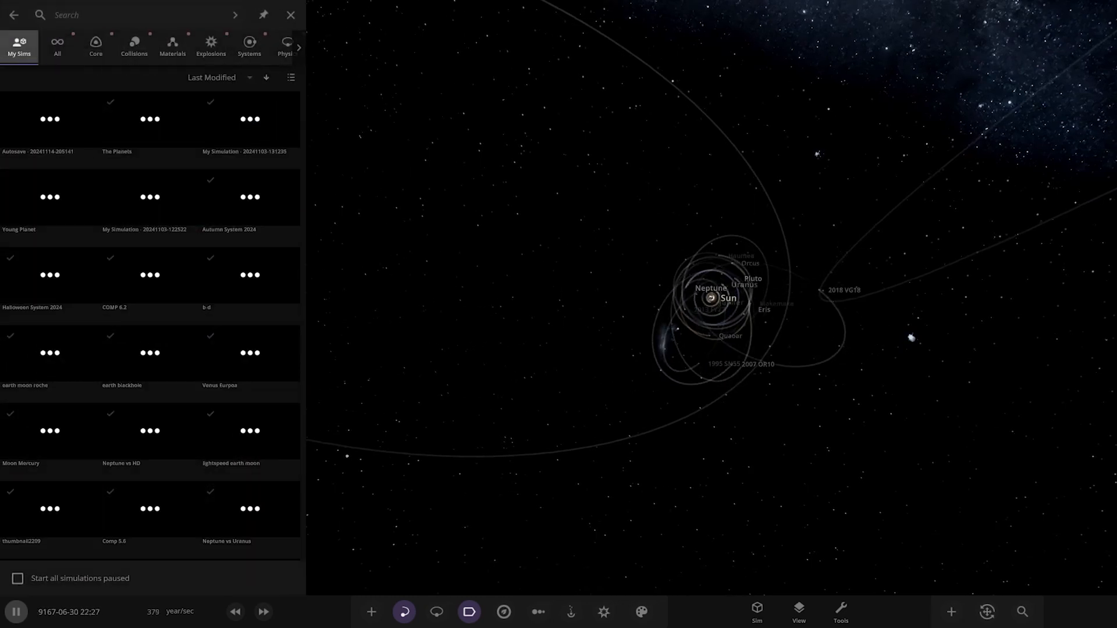
click(13, 14)
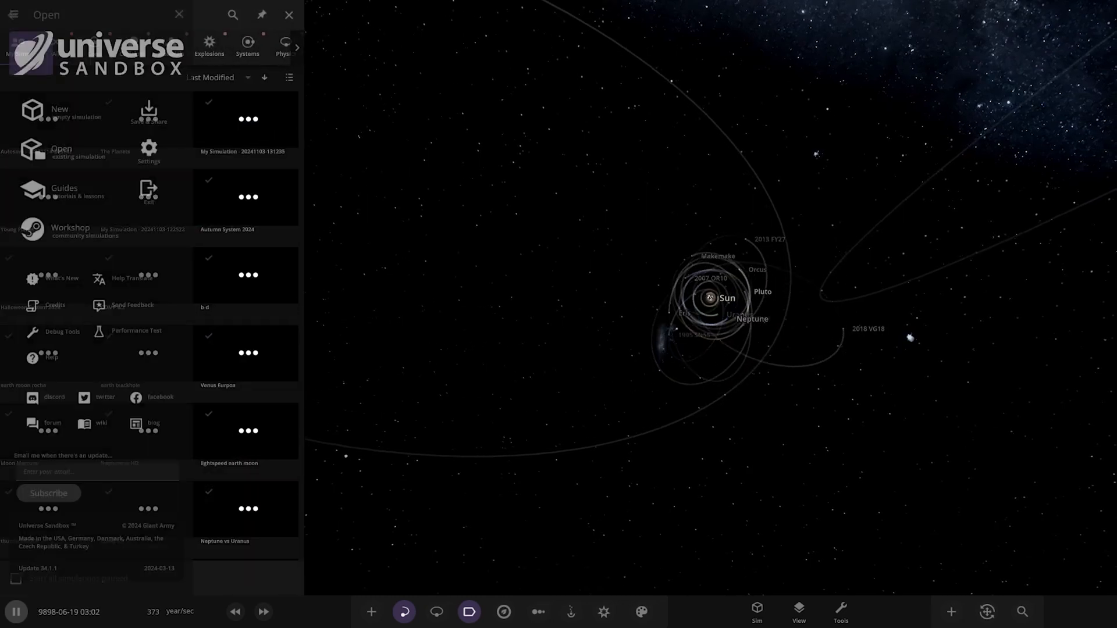
Load the Workshop's David System 'The Family Tree' with its description panel open.
click(69, 231)
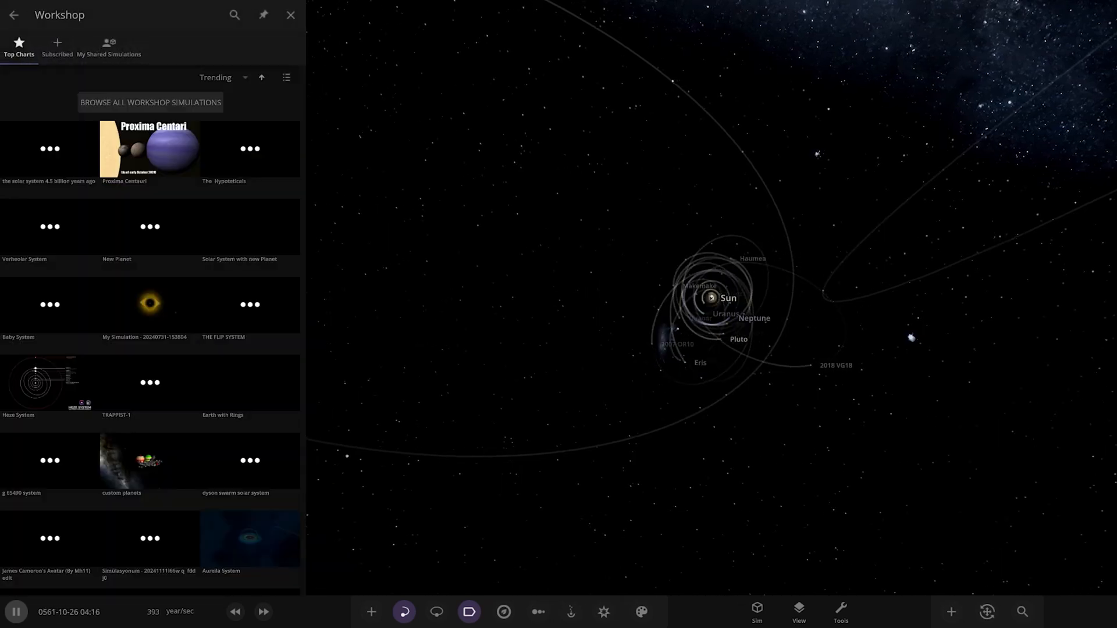
click(57, 47)
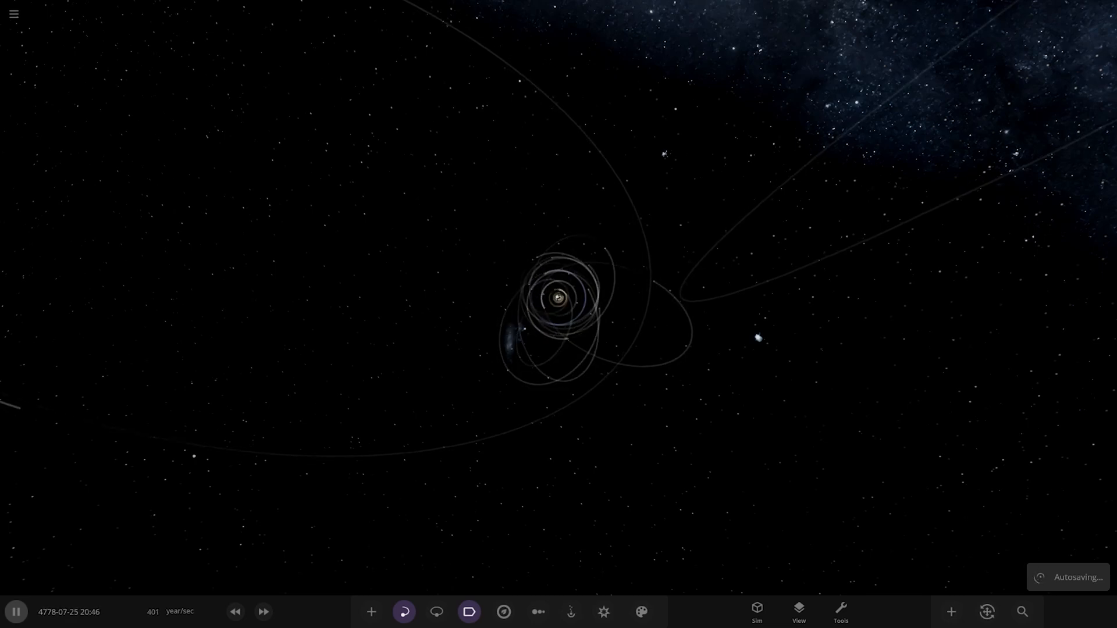
click(502, 617)
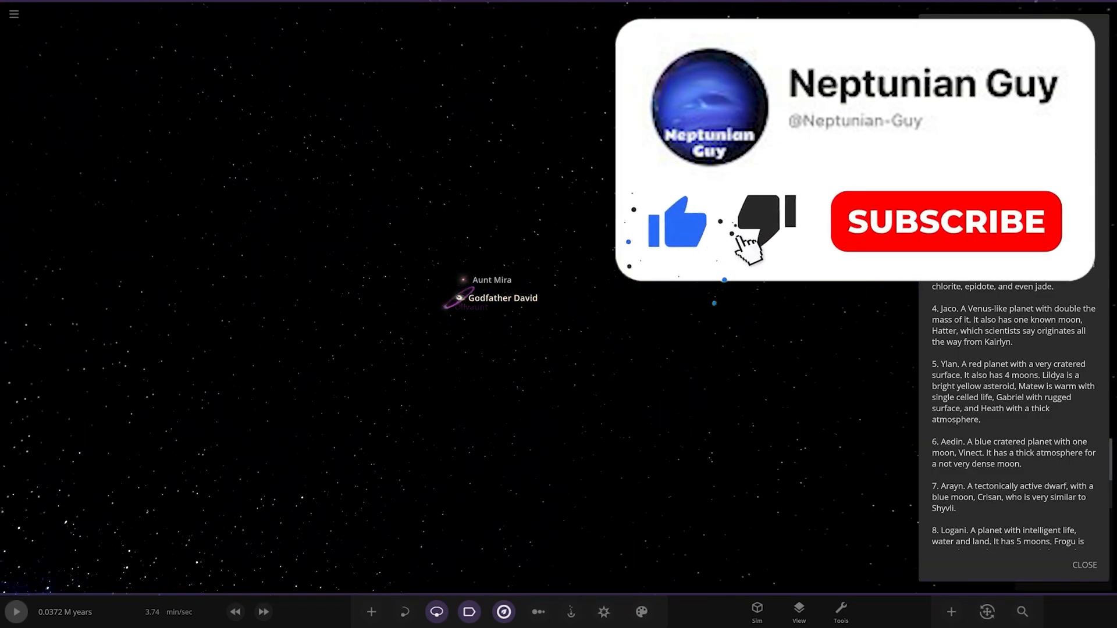
click(945, 221)
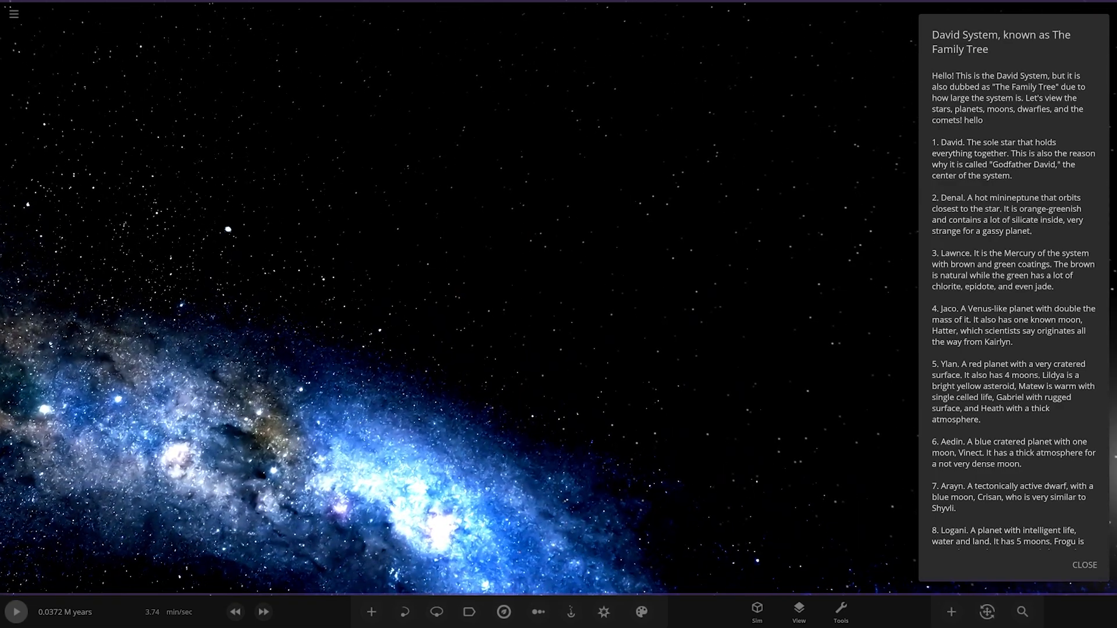
Turn on Orbits and Labels, then zoom in on the lumpy yellow asteroid.
click(436, 612)
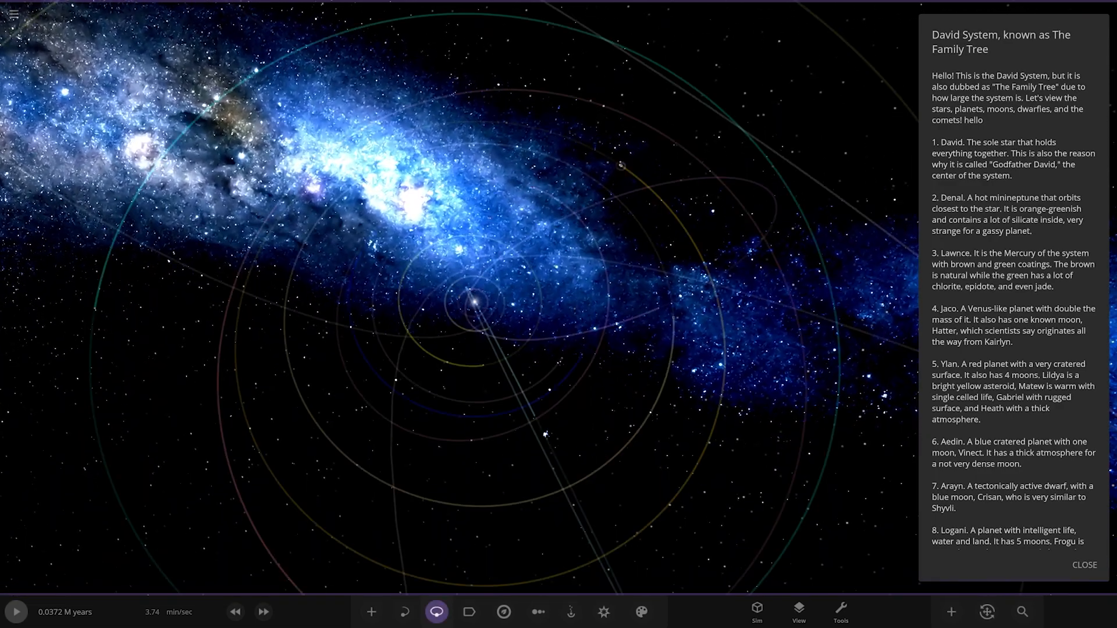
click(468, 612)
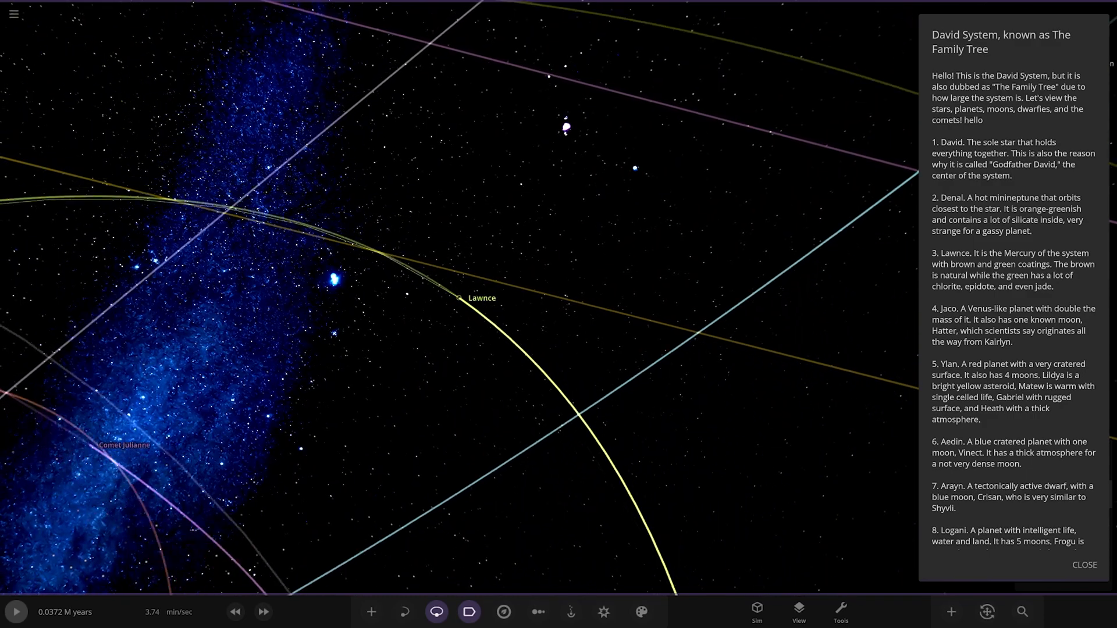
scroll(down, 3)
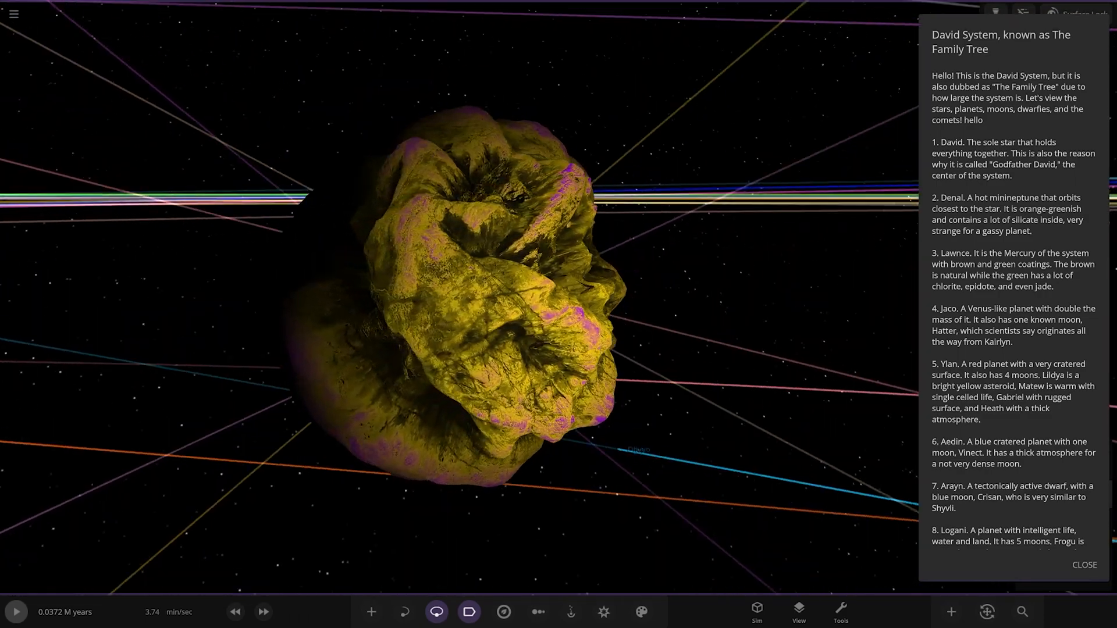
Zoom out around Ylan's moons and select Lildya to show its properties.
scroll(down, 3)
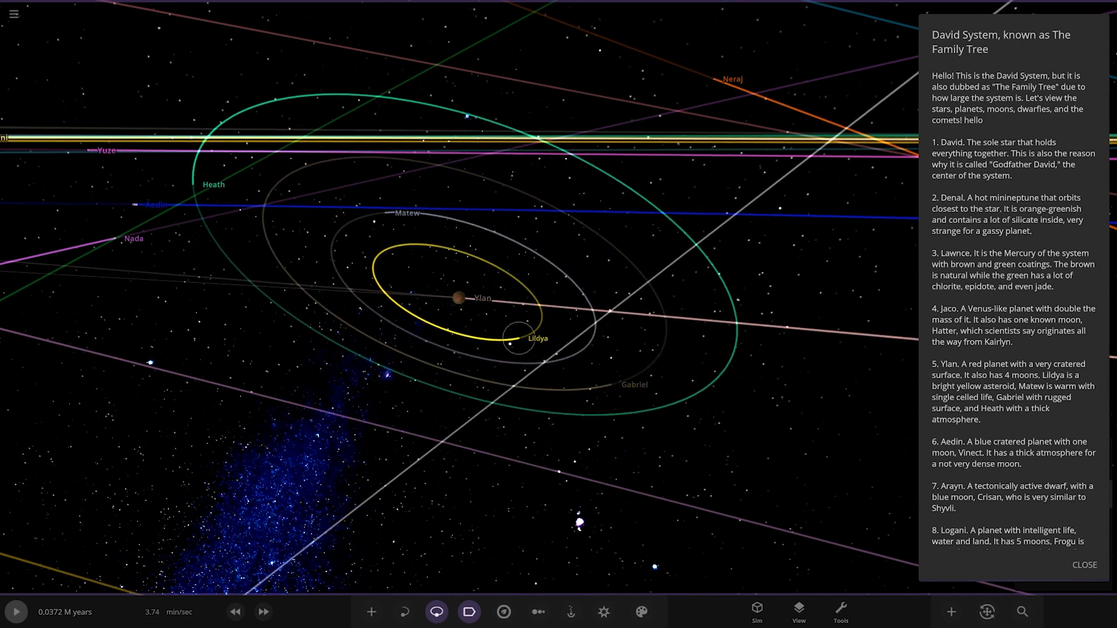
click(519, 345)
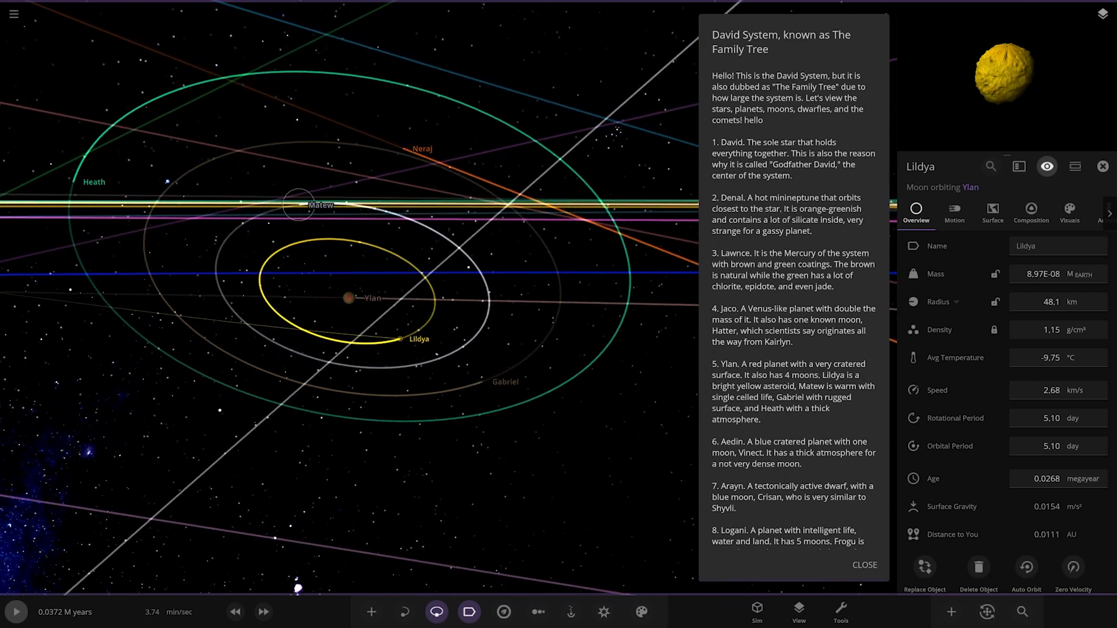
Show the properties of Gabriel, then of Heath.
click(322, 205)
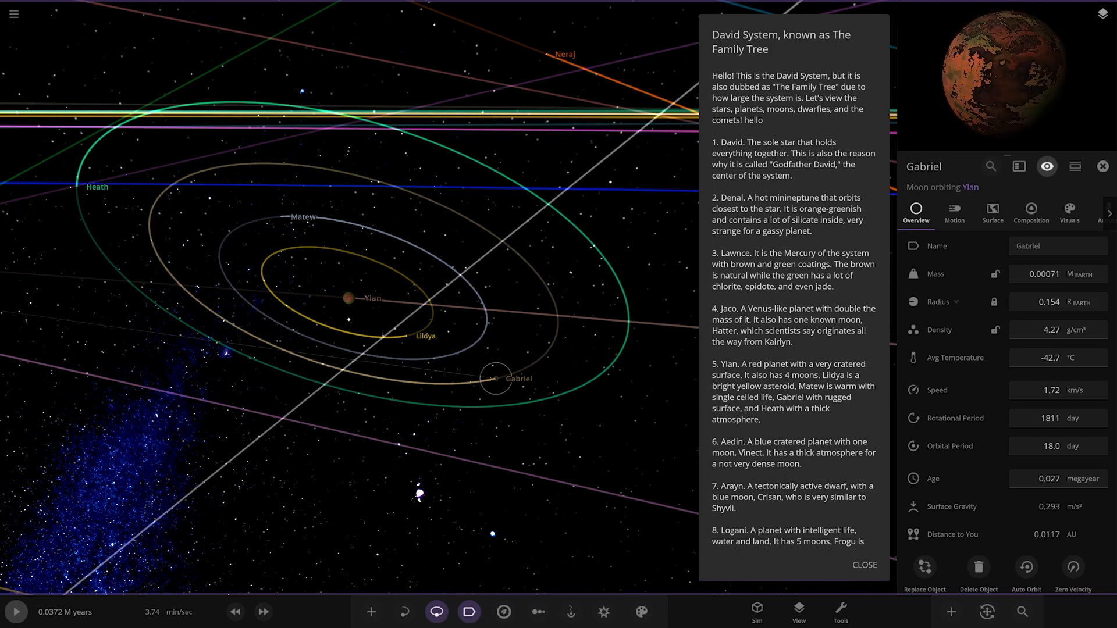
click(171, 226)
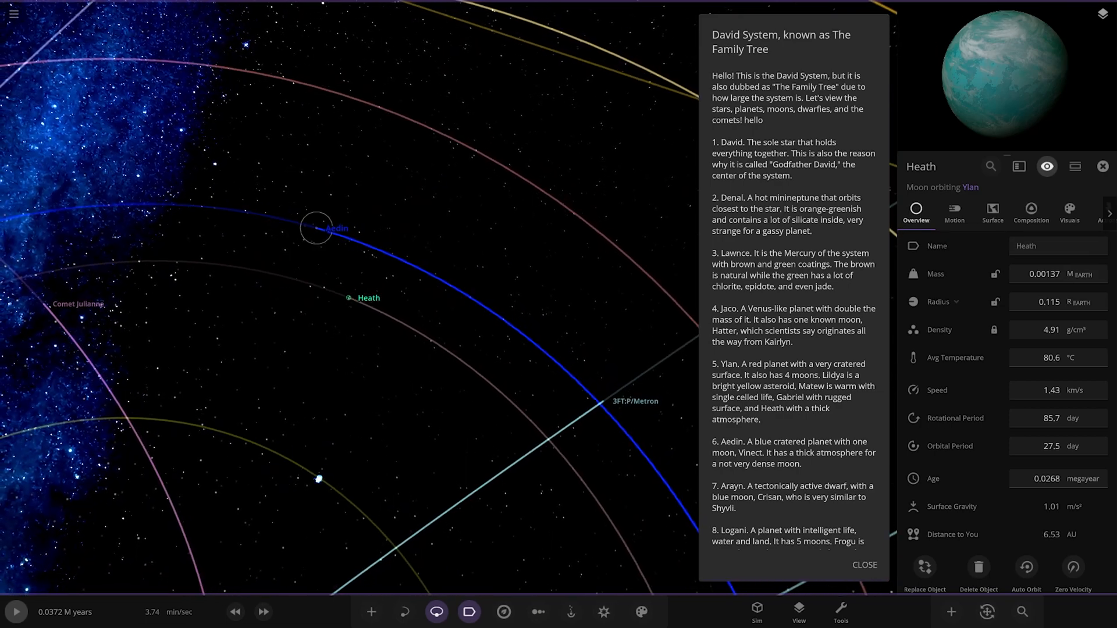
Select the dwarf planet Arayn by its label and zoom in on it.
click(314, 228)
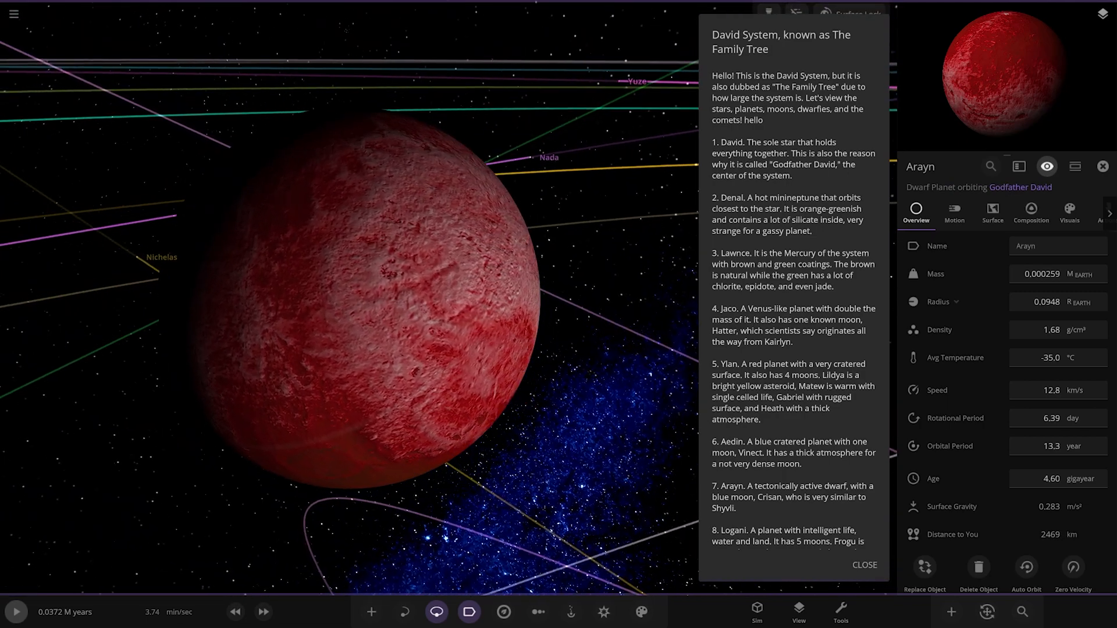
scroll(down, 3)
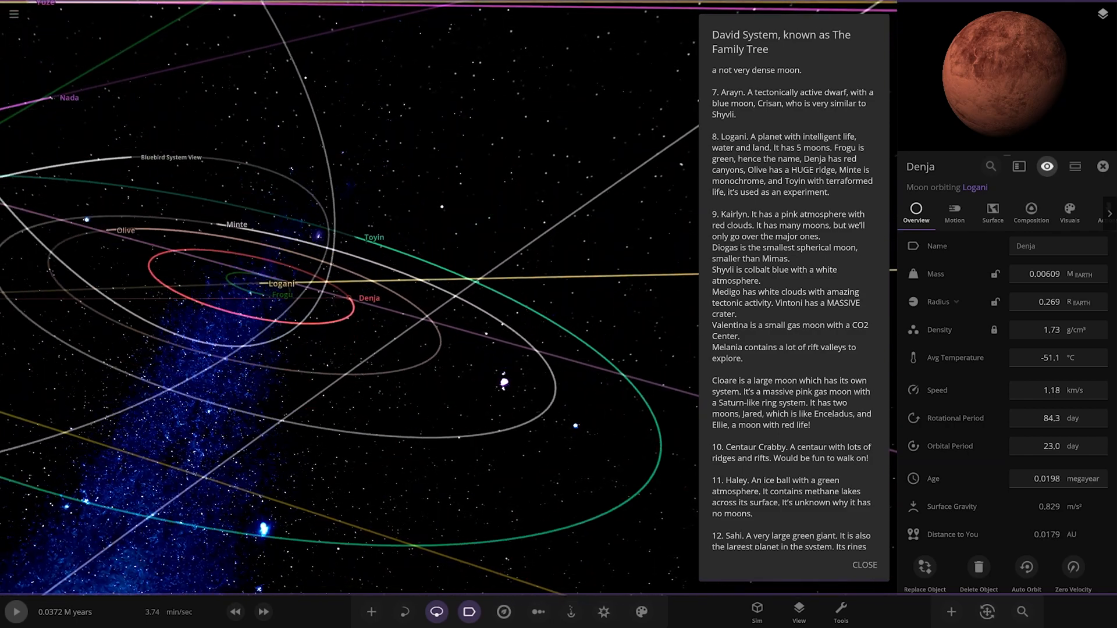
Select Logani's moons Olive and then Toyin, zooming in on each.
click(332, 285)
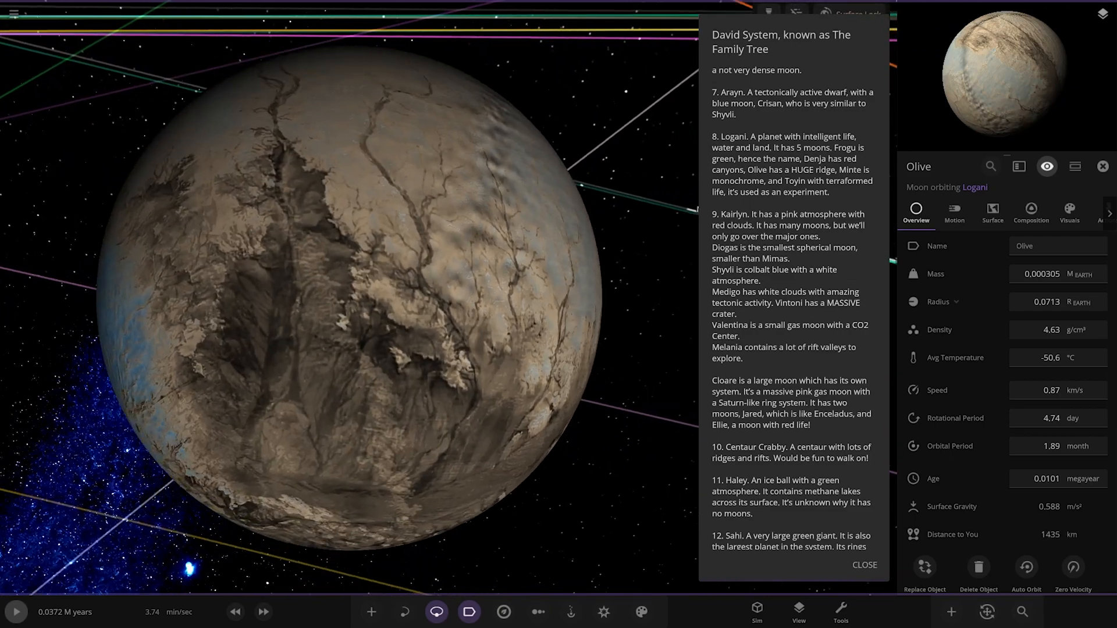
scroll(down, 3)
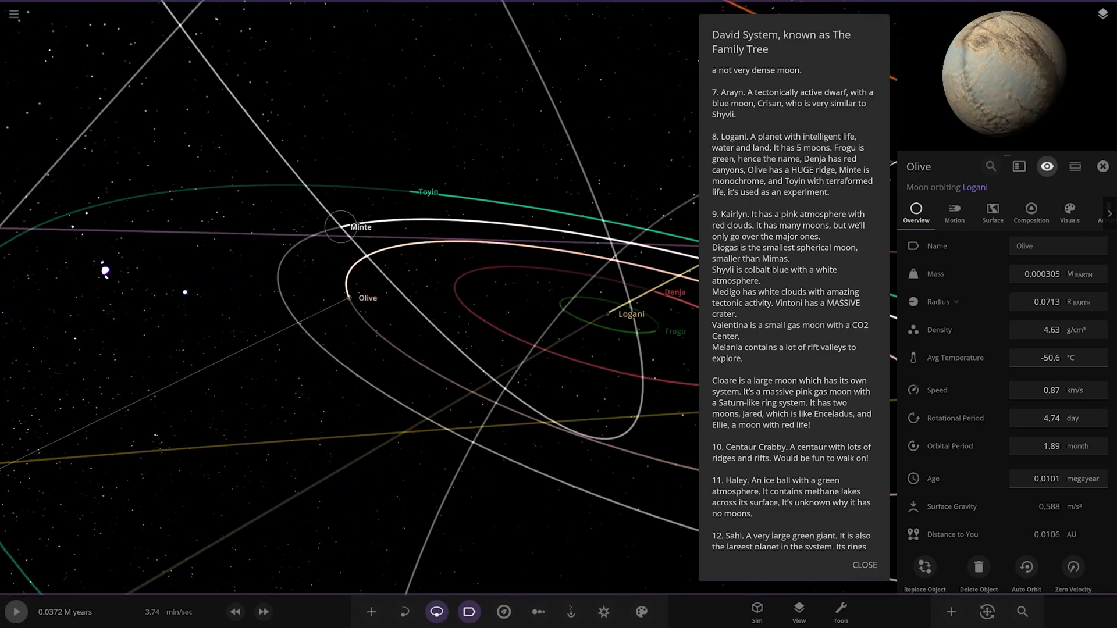
click(349, 223)
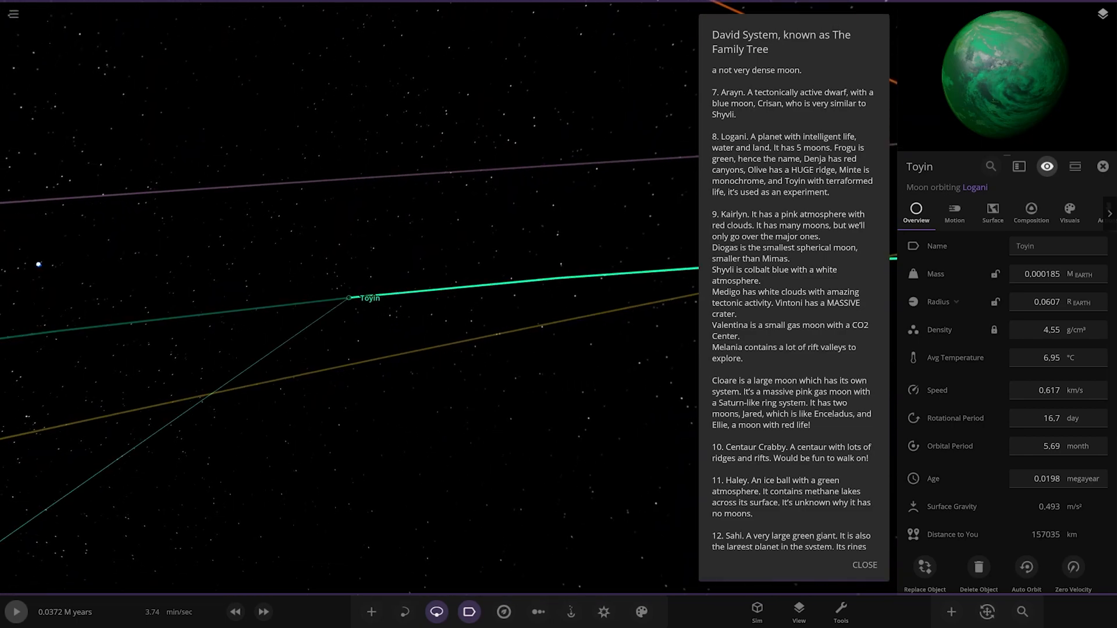
scroll(down, 3)
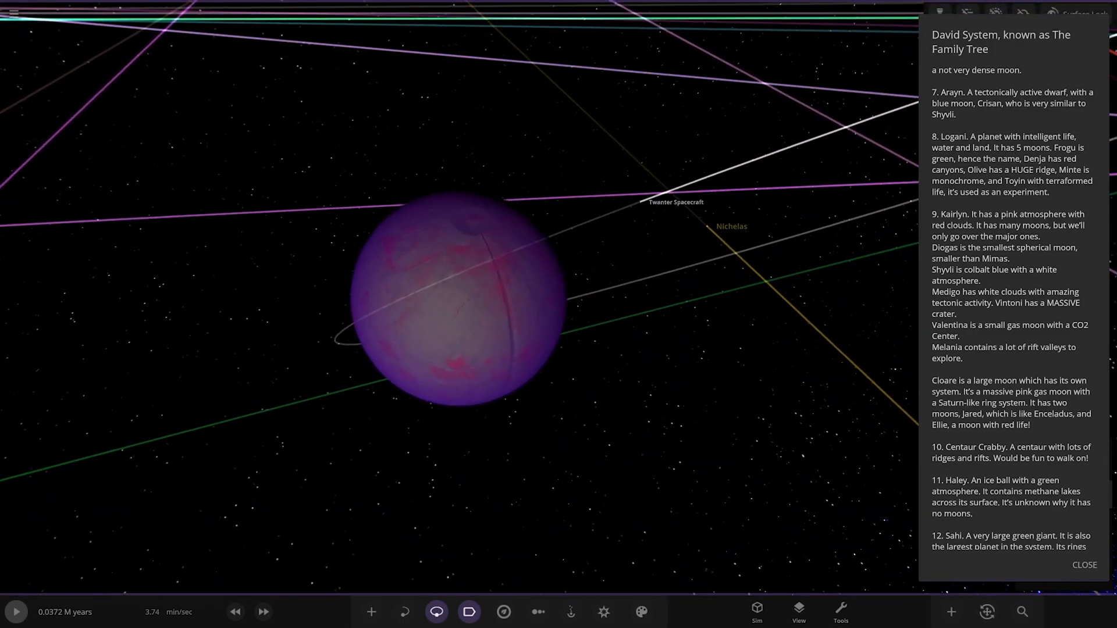
Zoom around Kairlyn's moons and close Melania's properties panel.
scroll(down, 3)
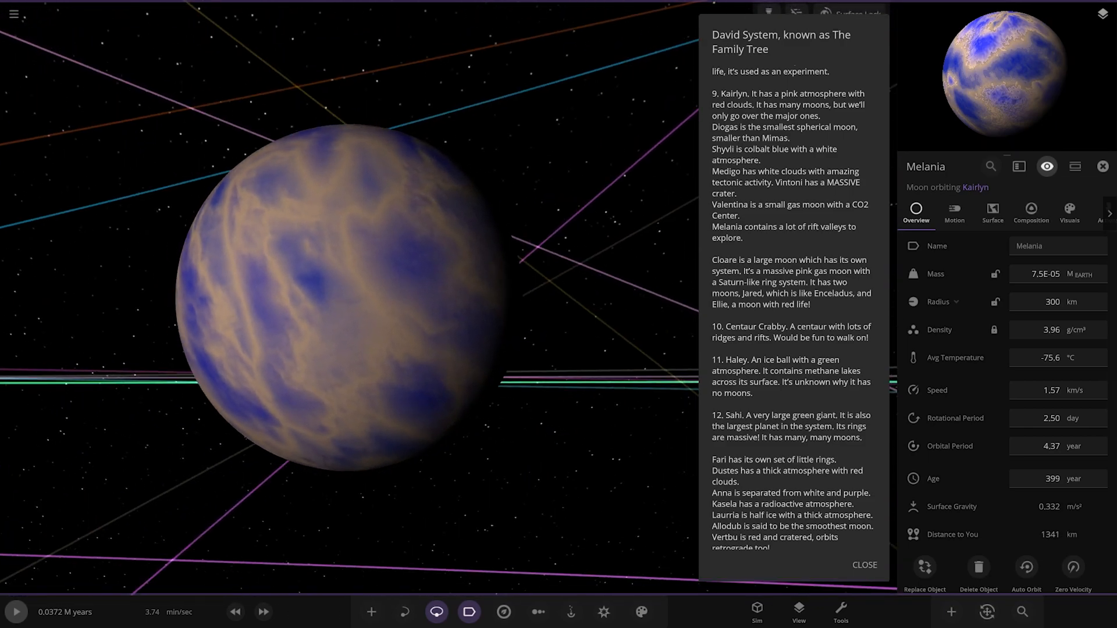
click(991, 212)
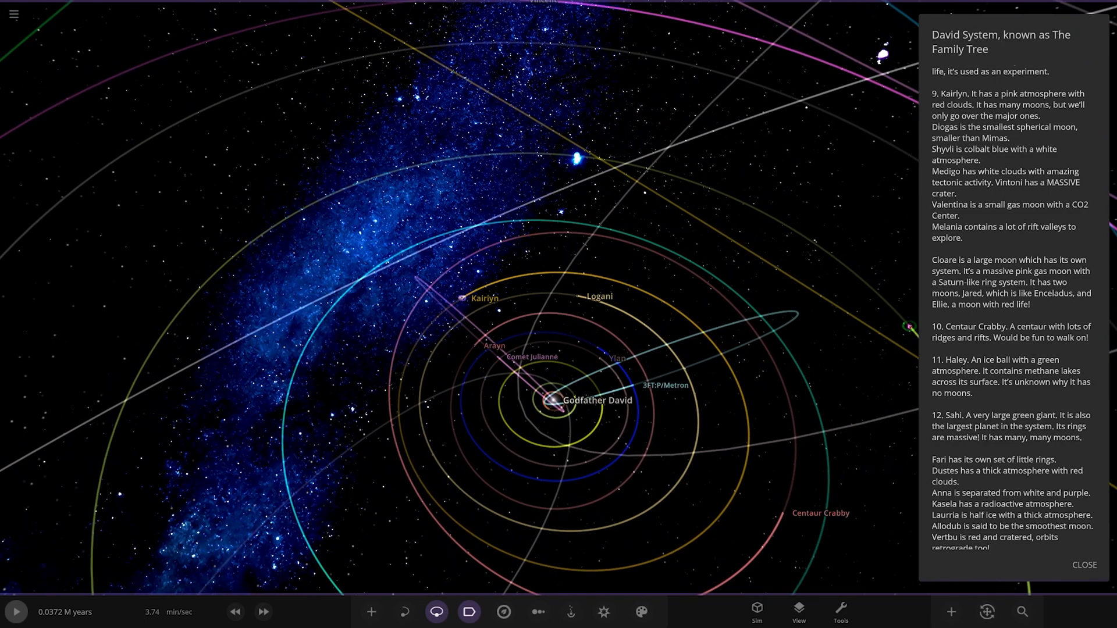
Zoom in on a red planet, then move to Centaur Crabby.
scroll(down, 3)
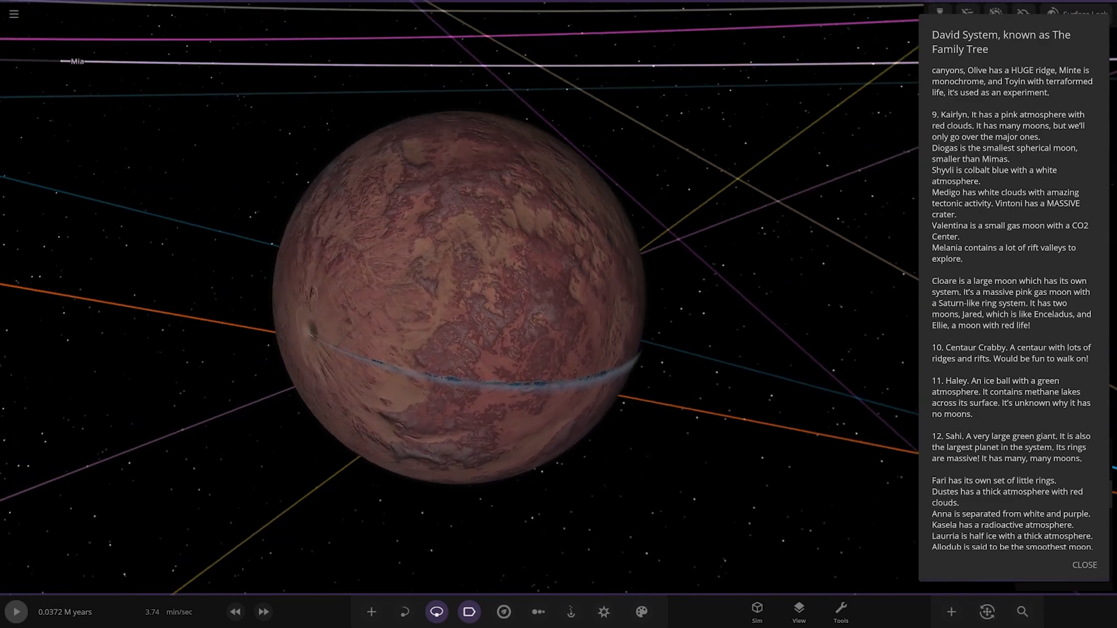
scroll(down, 3)
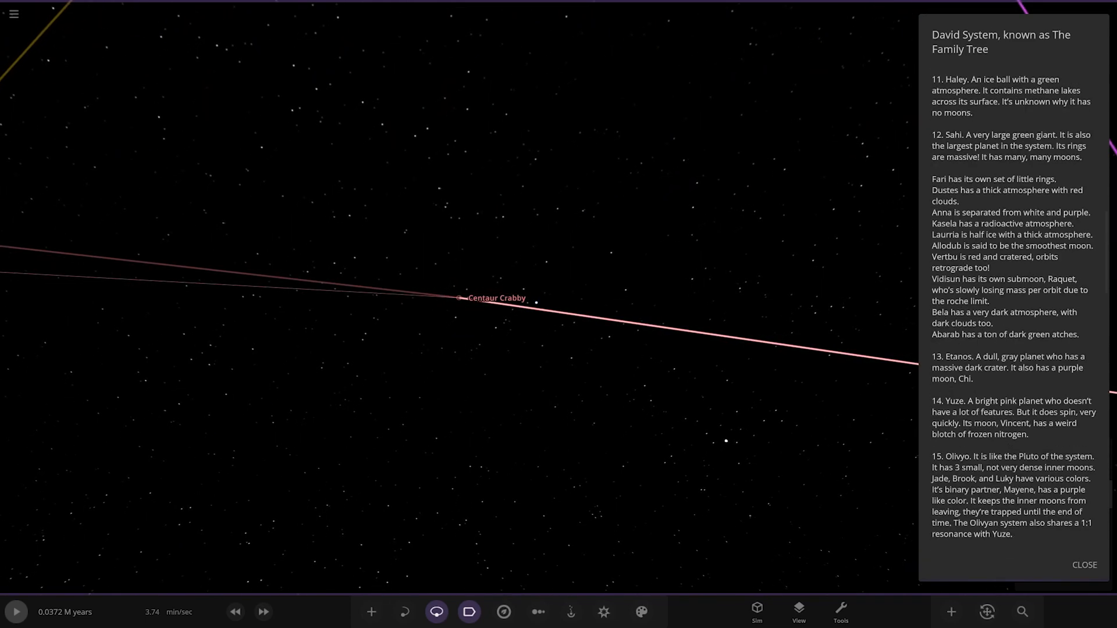
Zoom in on Sahi to show the orbits of Fari, Dustes and Laurria.
scroll(down, 3)
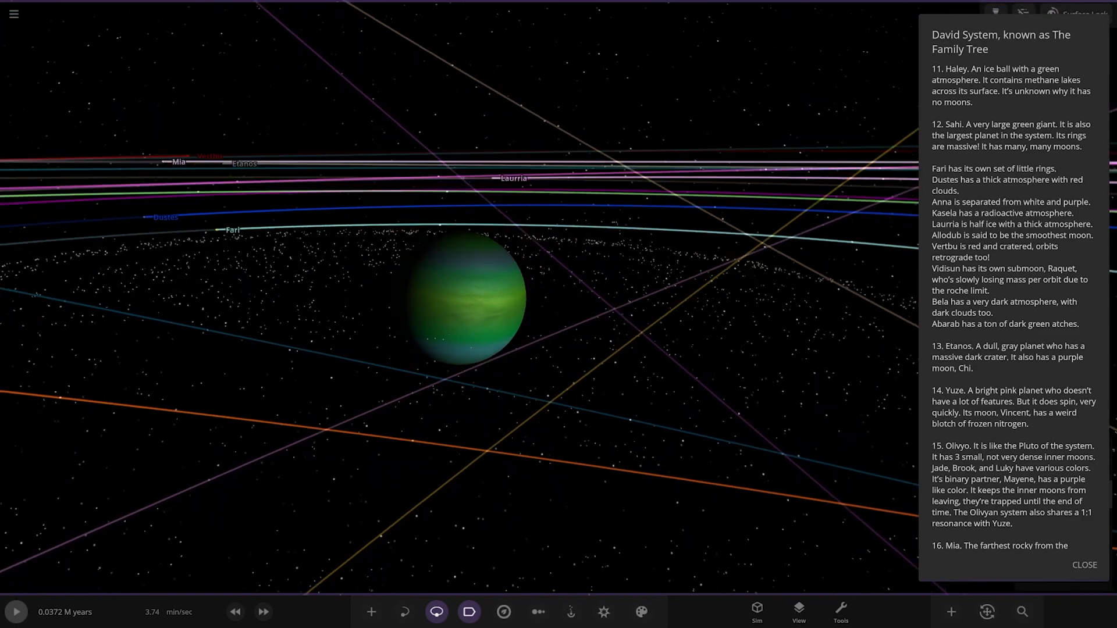
Zoom in on Sahi's moons in turn, ending at the reddish moon Vidisun.
scroll(down, 3)
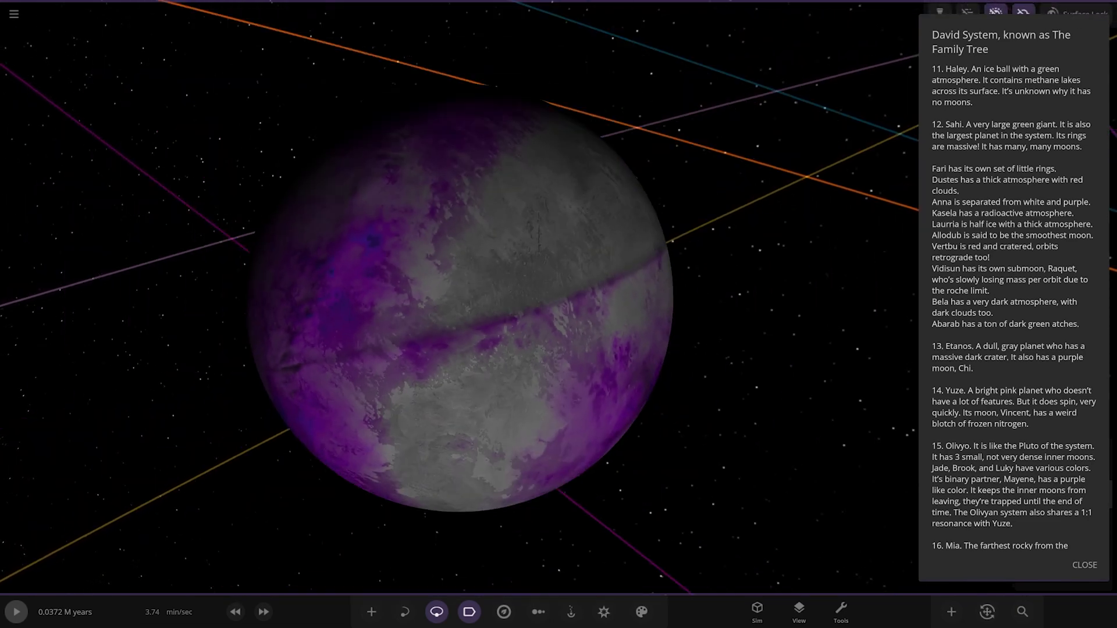
scroll(down, 3)
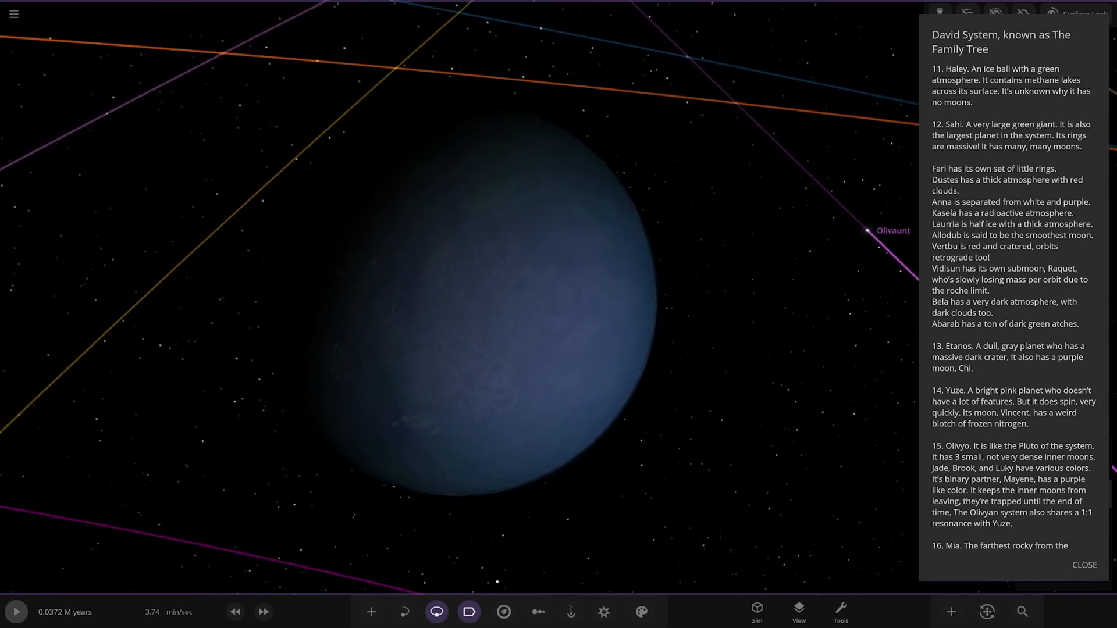
scroll(down, 3)
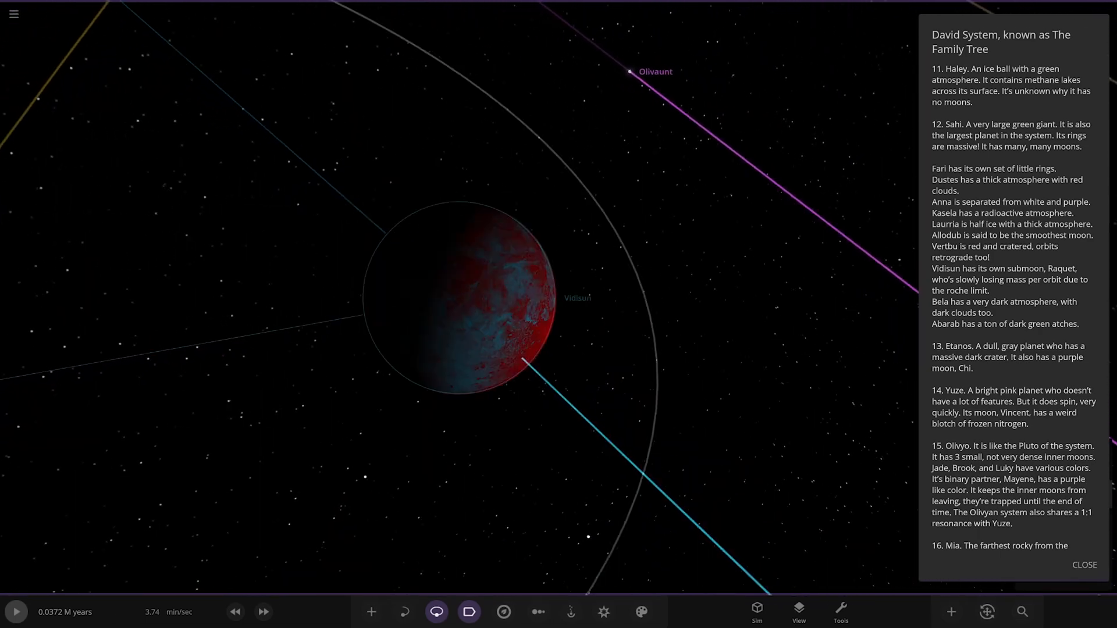
Zoom out from Vidisun and fly to Sahi's purple-and-white moon Abarab.
scroll(down, 3)
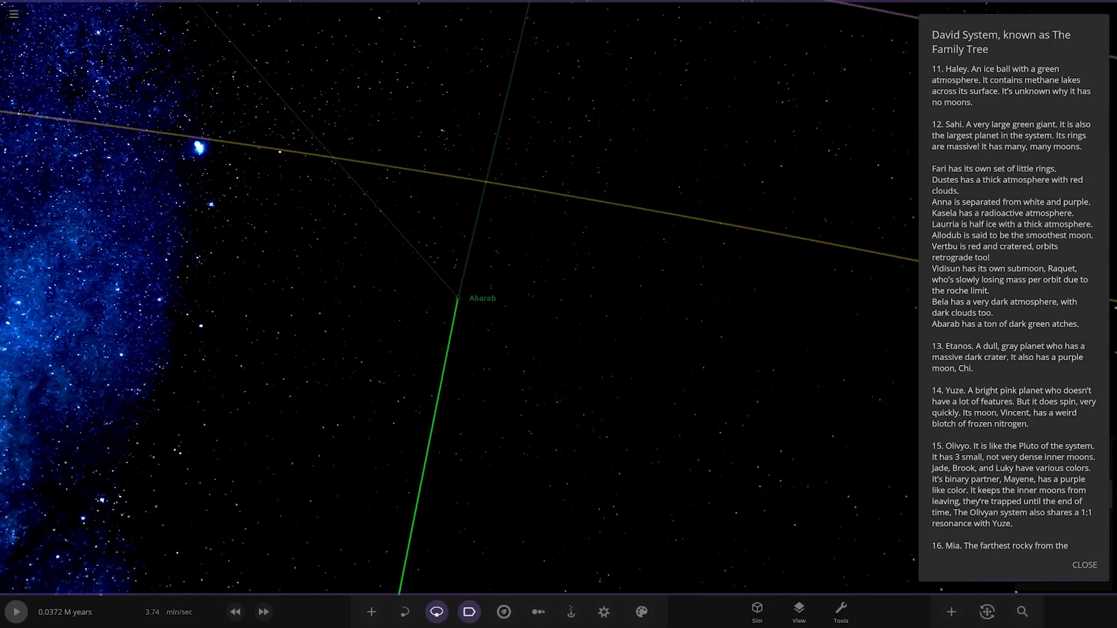
click(482, 298)
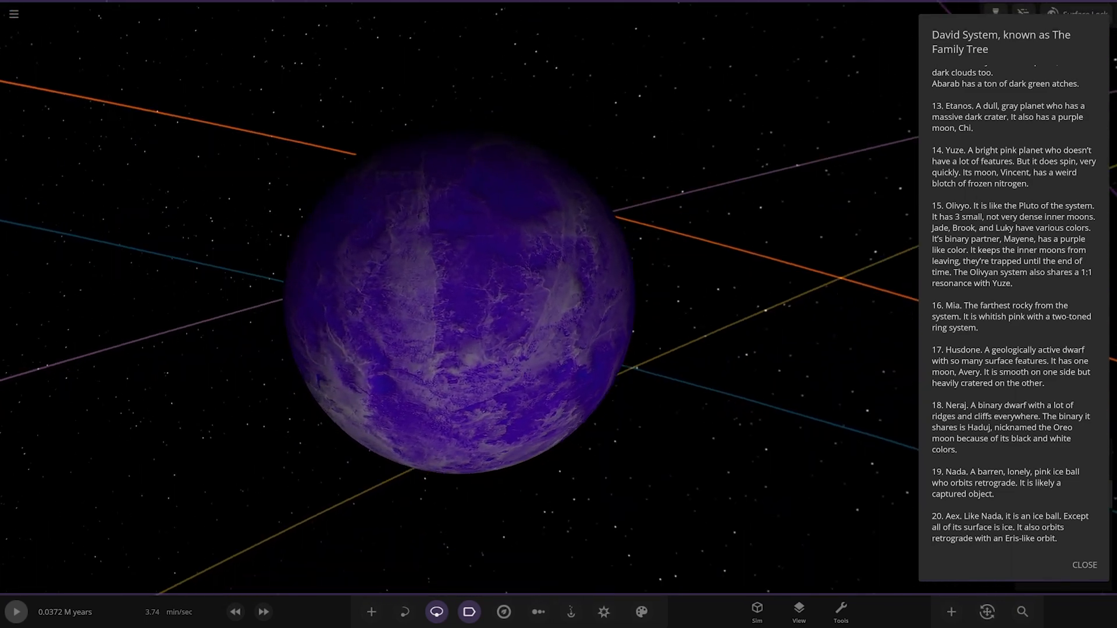
Scroll the description down to the Willia and Nichelas entries.
scroll(down, 3)
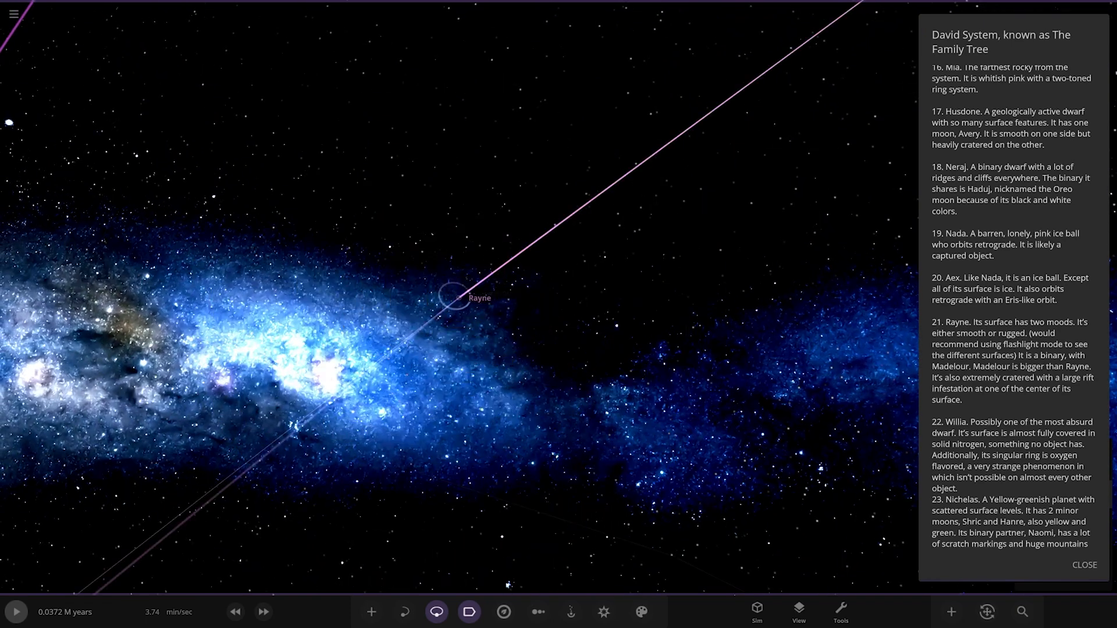
Pull back to the whole David System's orbits around Godfather David.
click(798, 610)
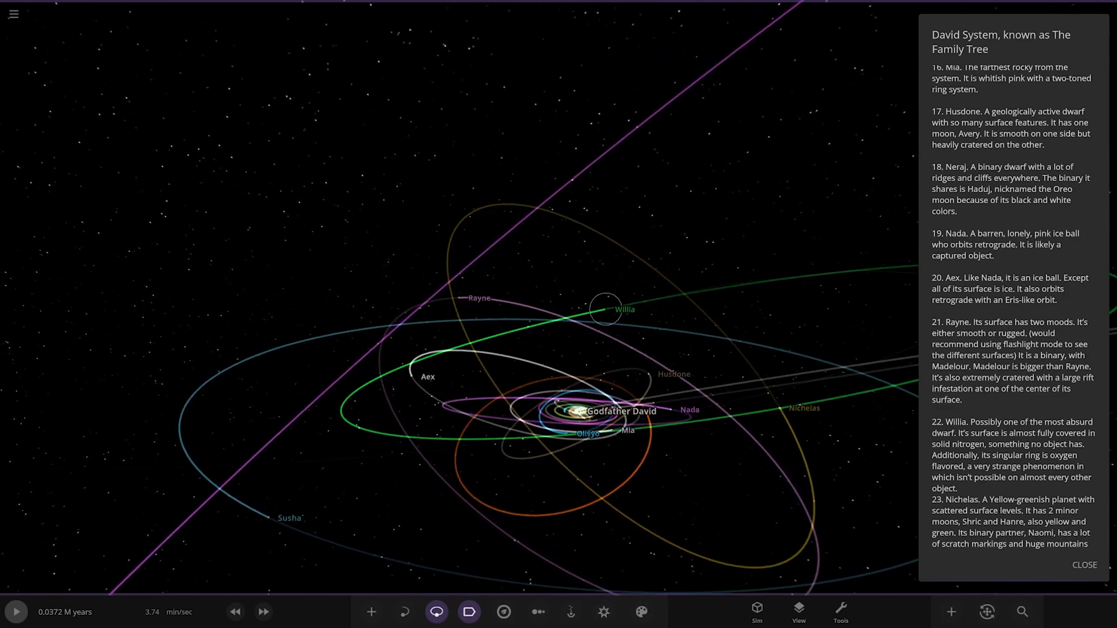
Center Nichelas and moon Shric, scrolling the description to Susha and the comets.
click(606, 307)
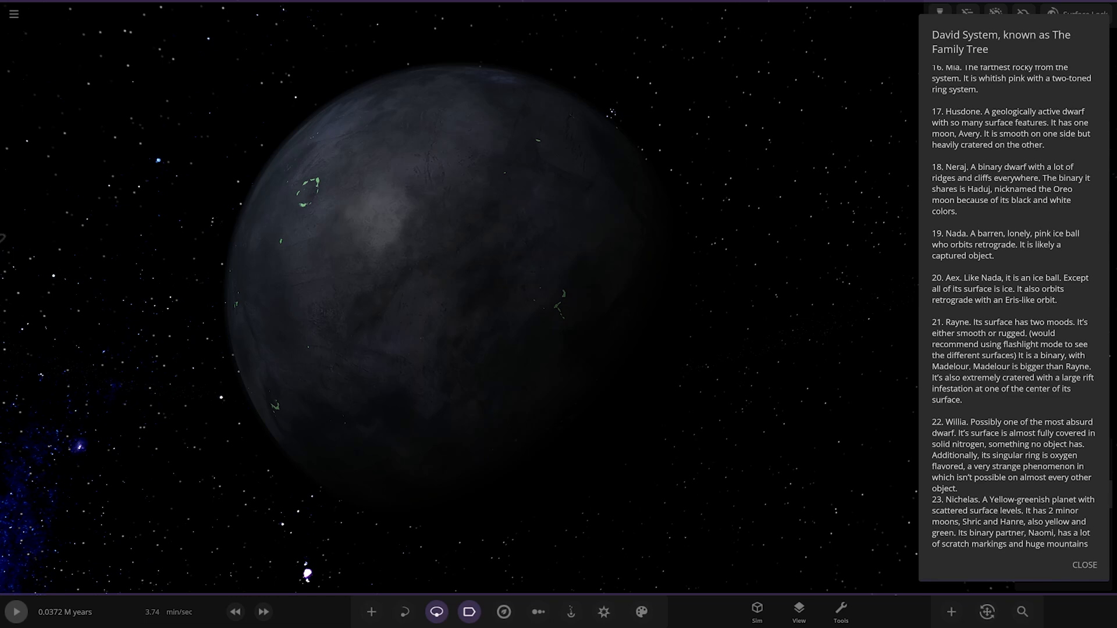
scroll(down, 3)
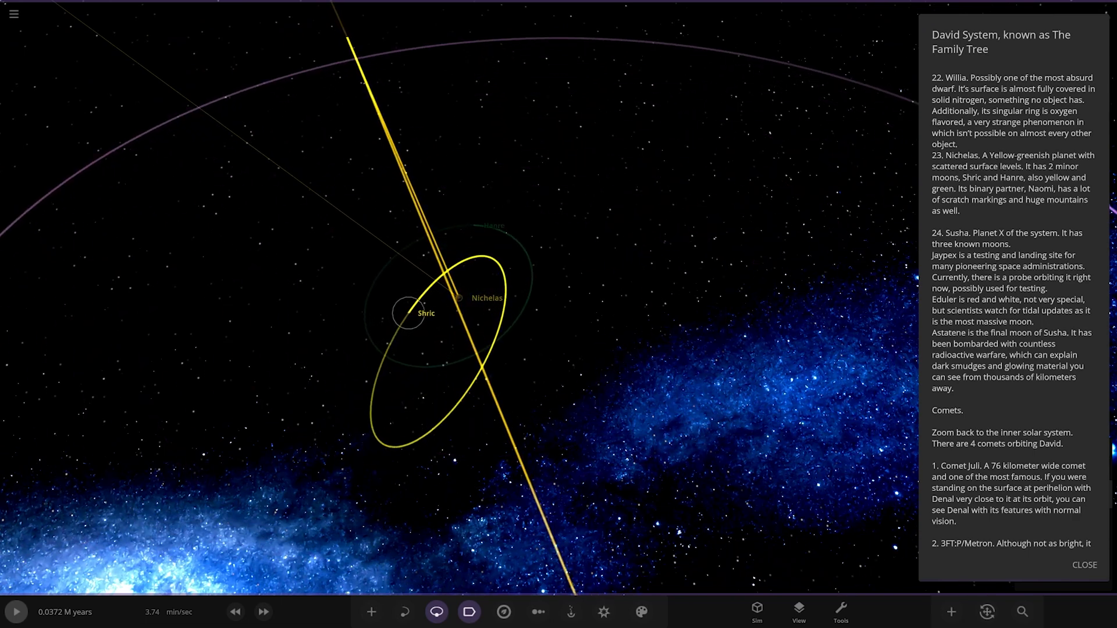
Show properties of Nichelas's moon Hanre, then of its partner Naomi.
click(408, 313)
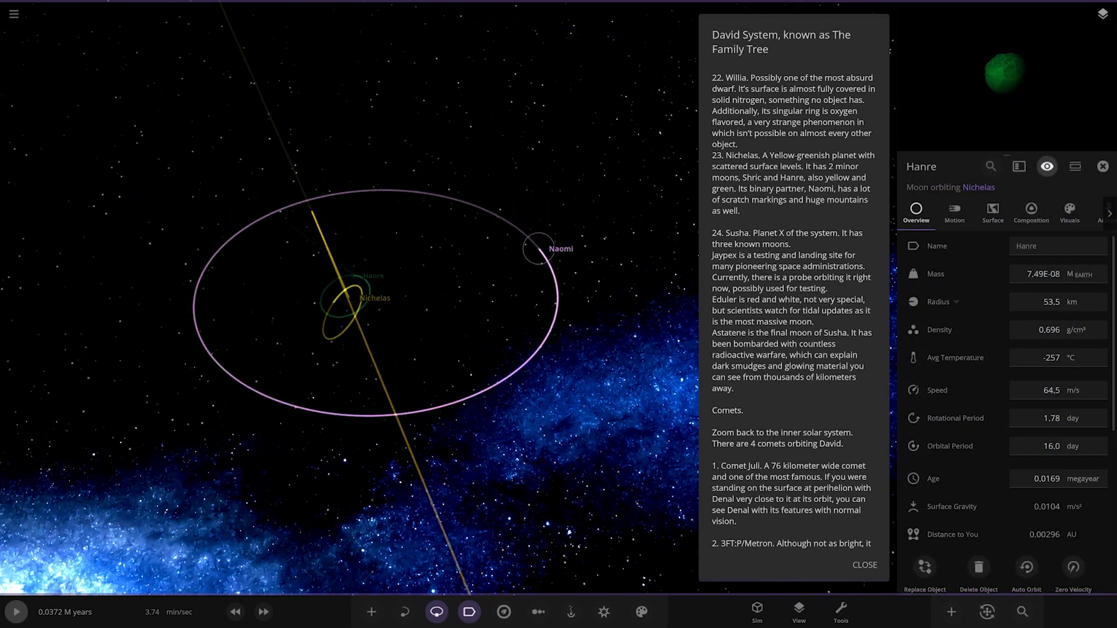
click(537, 249)
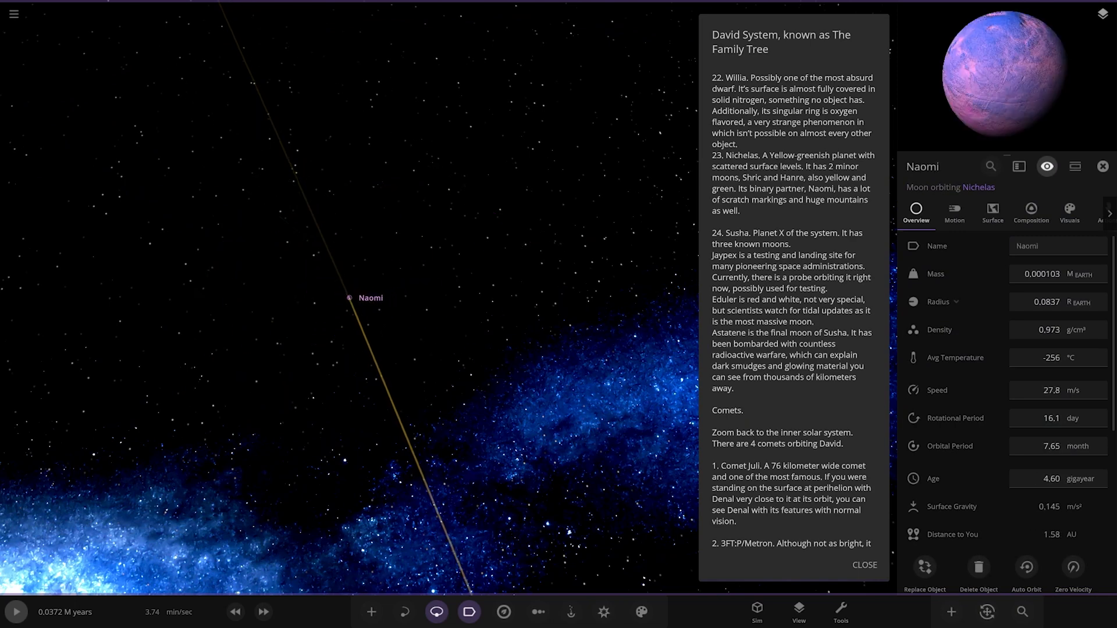
scroll(down, 3)
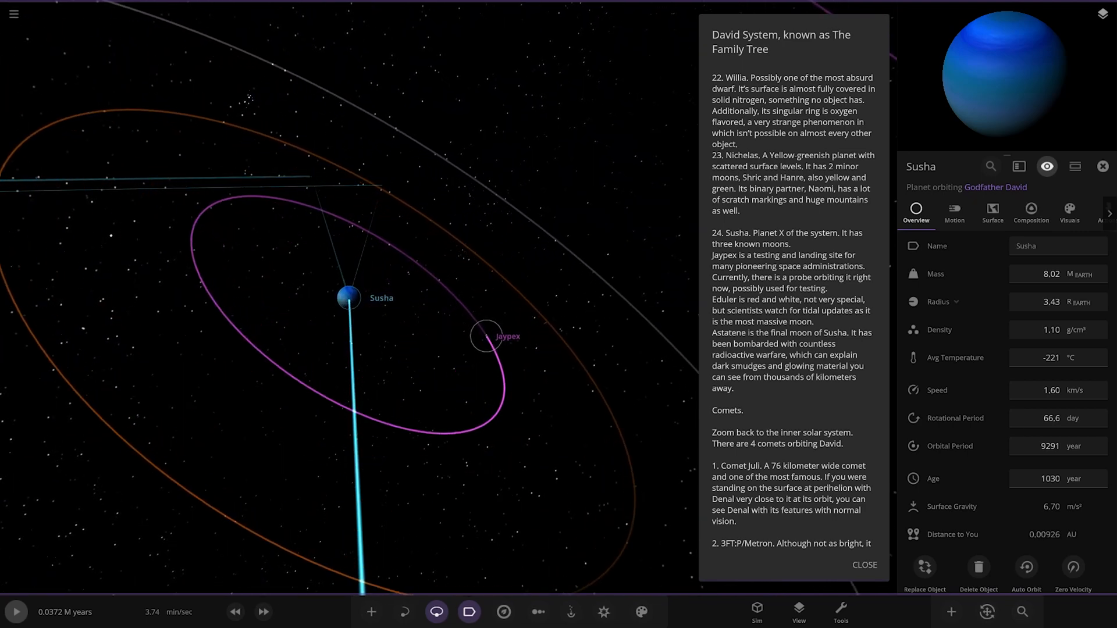
Show moon Jaypex's properties, then view the system out to Aunt Mira.
click(485, 336)
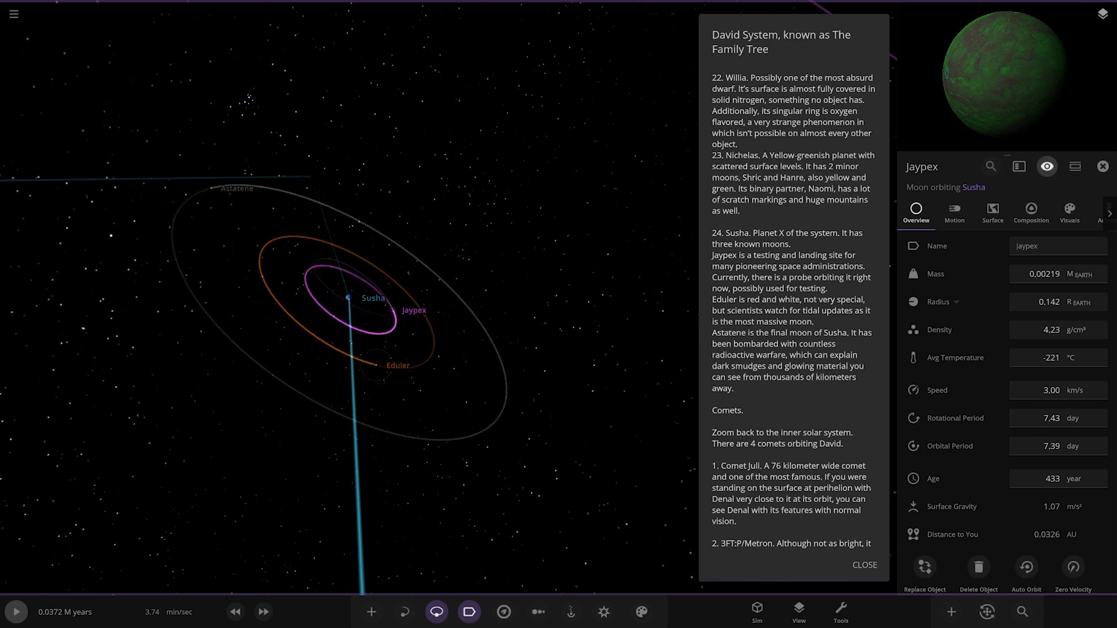
click(376, 364)
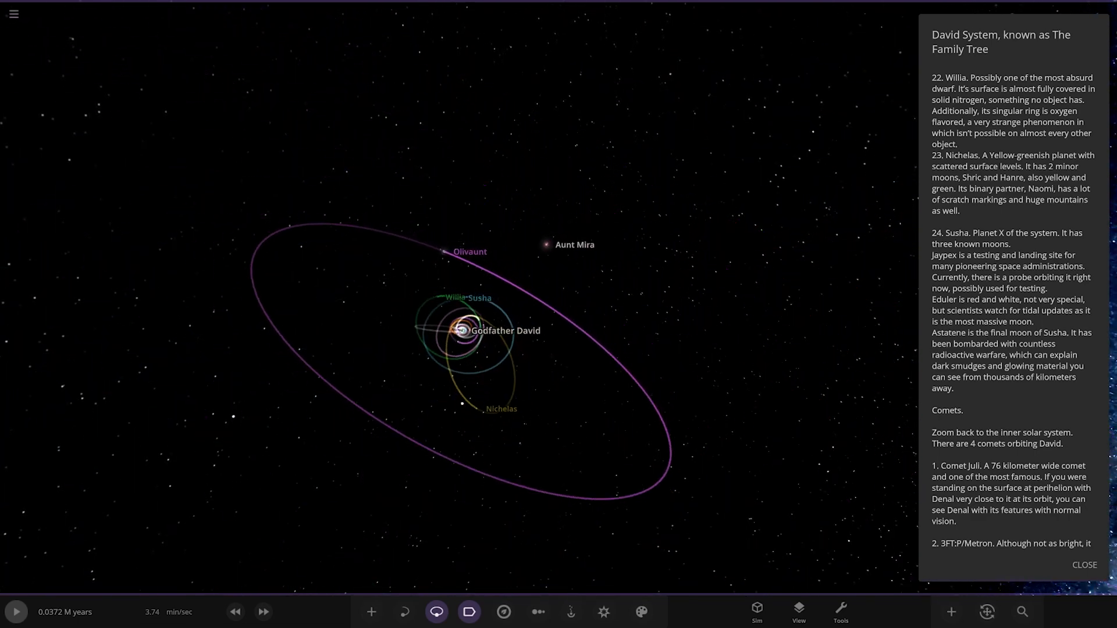
Zoom out from Godfather David toward the pink dwarf star Olivaunt.
scroll(down, 3)
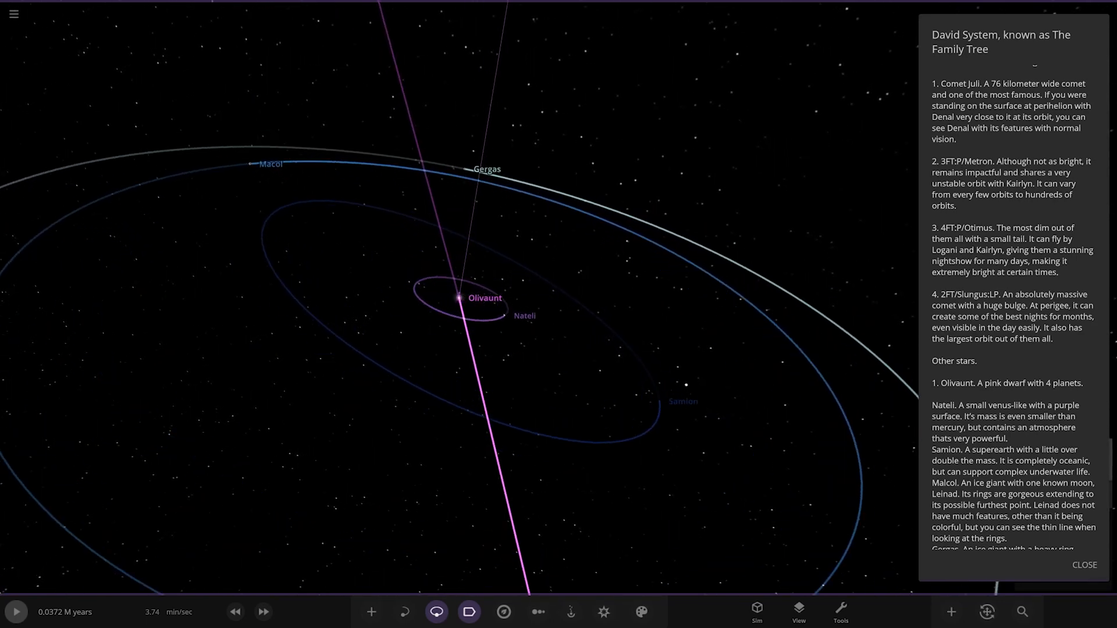
Scroll the description to its closing message and show planet Samion's properties.
scroll(down, 3)
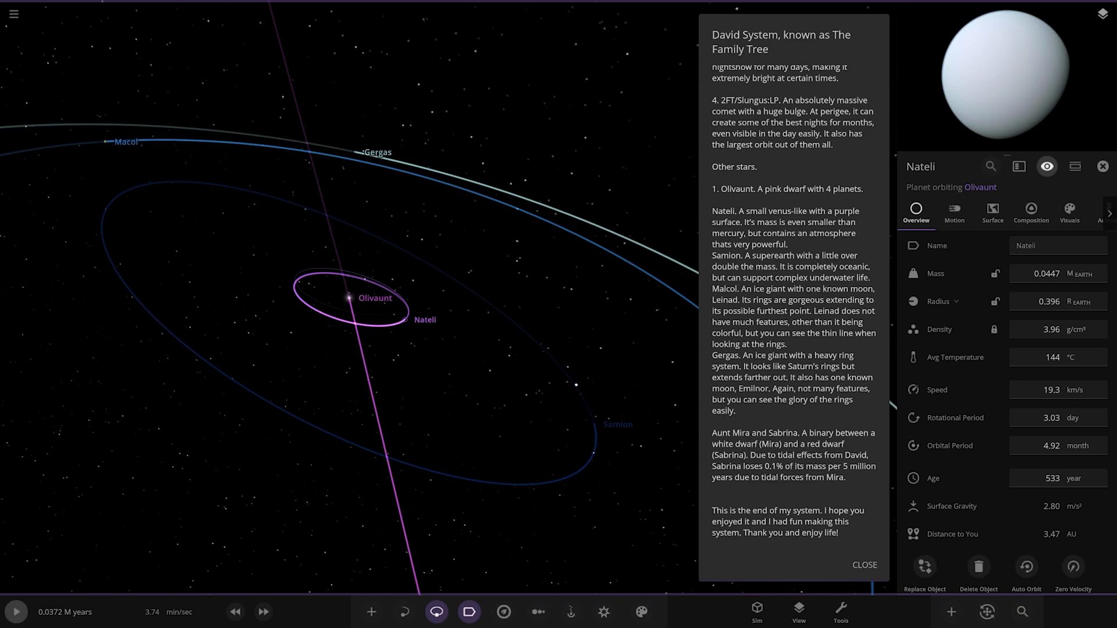
click(595, 423)
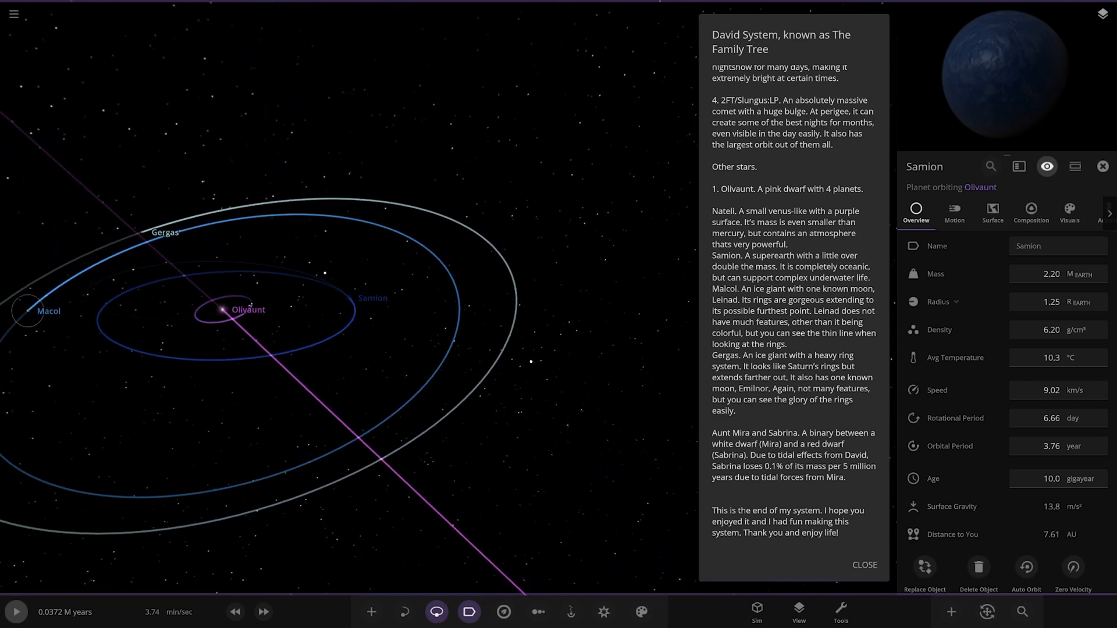
Show ice giant Macol's properties and zoom out to the whole David System.
click(48, 311)
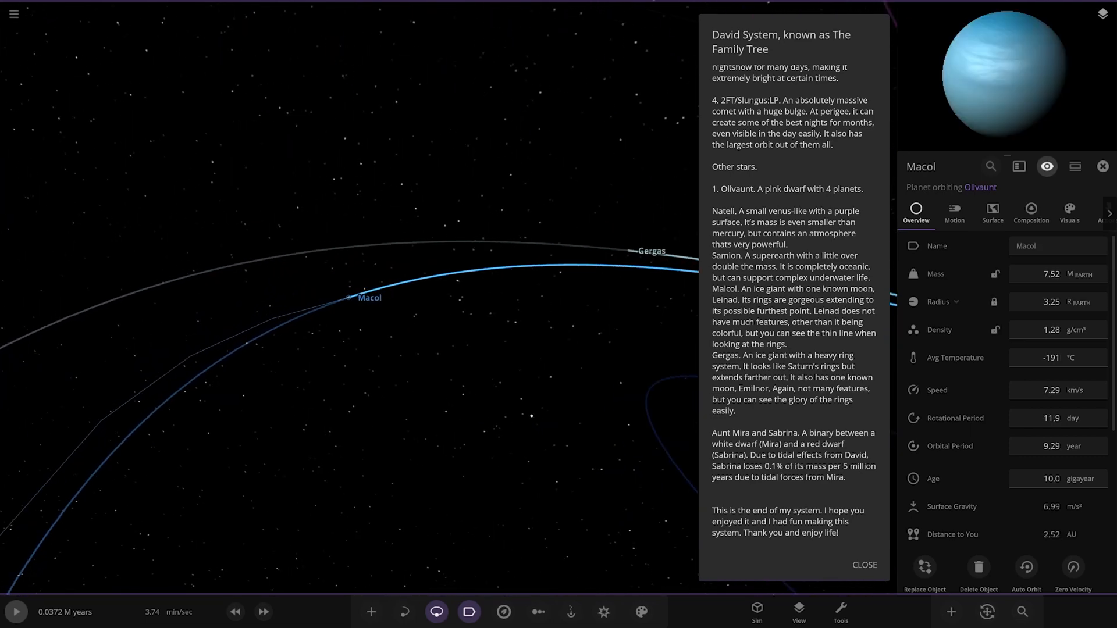
scroll(down, 3)
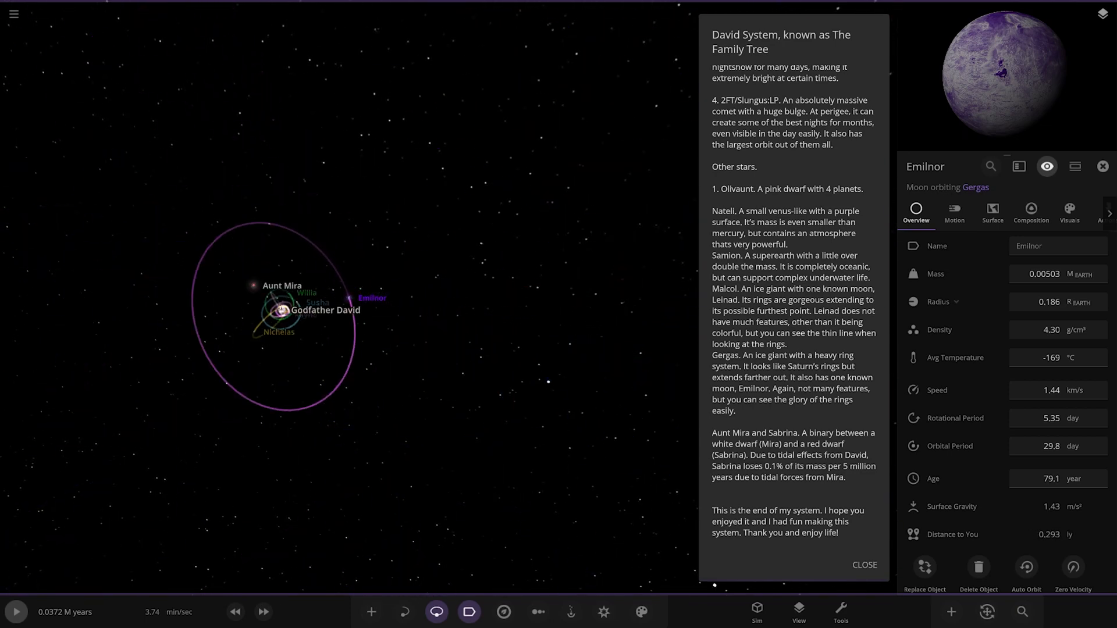
Focus on the Aunt Mira–Aunt Sabrina binary and close the system description.
click(273, 286)
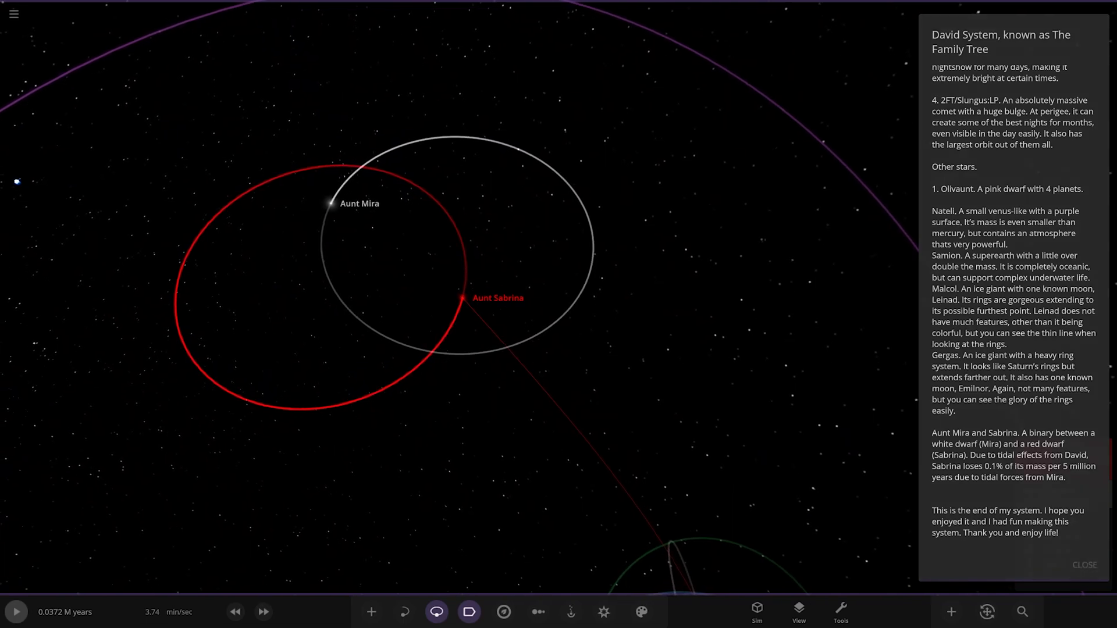
click(539, 611)
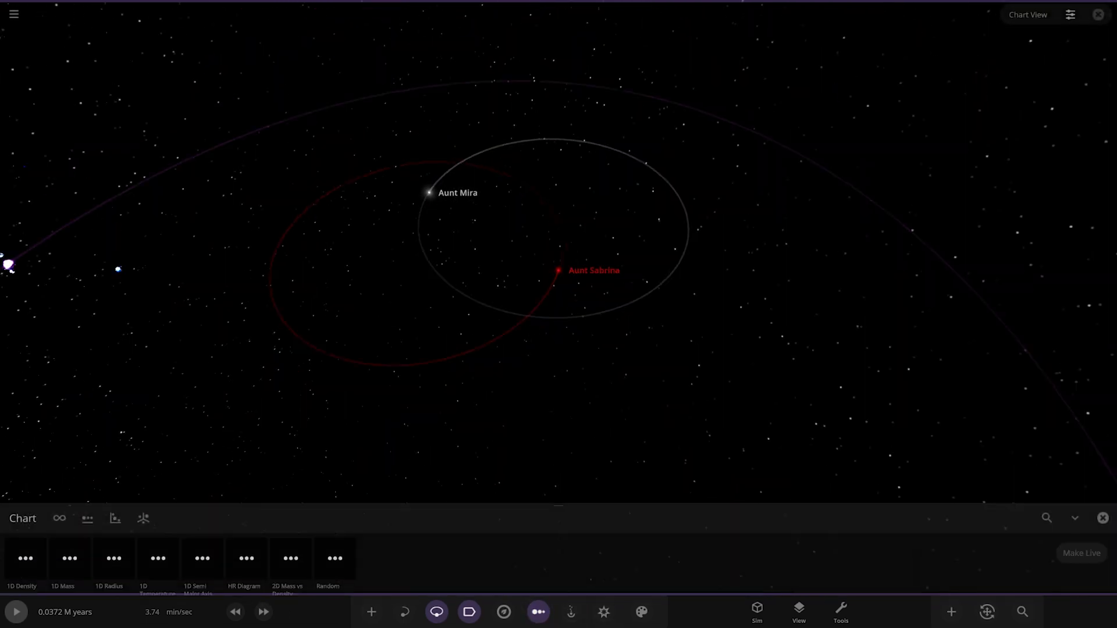
Apply the 1D Radius chart preset and play the simulation to view bodies up to giant Sahi.
click(114, 553)
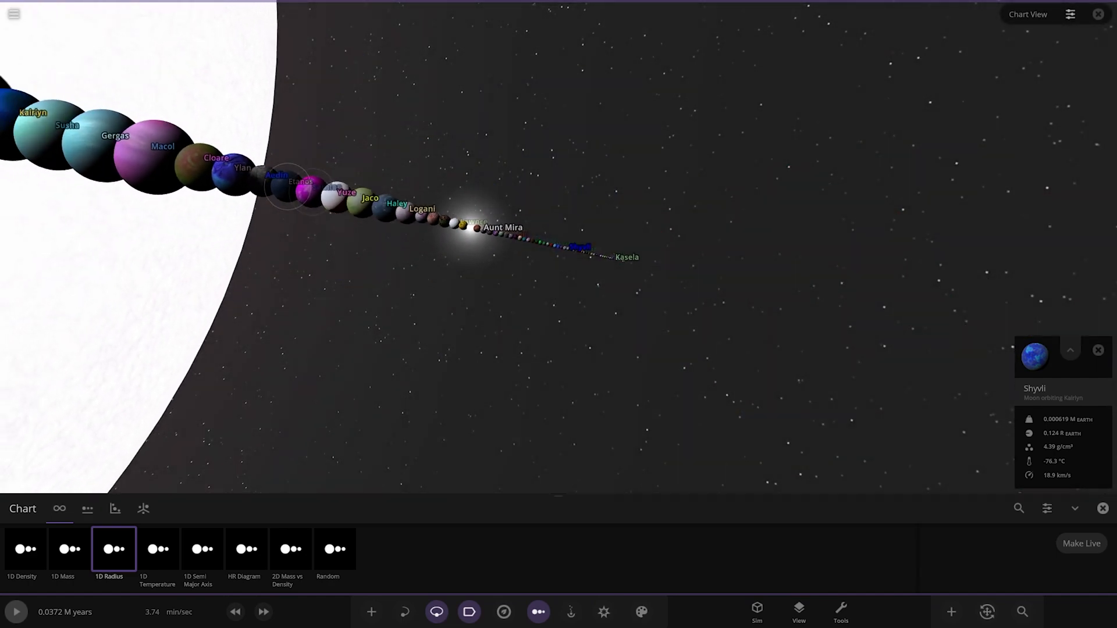
click(15, 611)
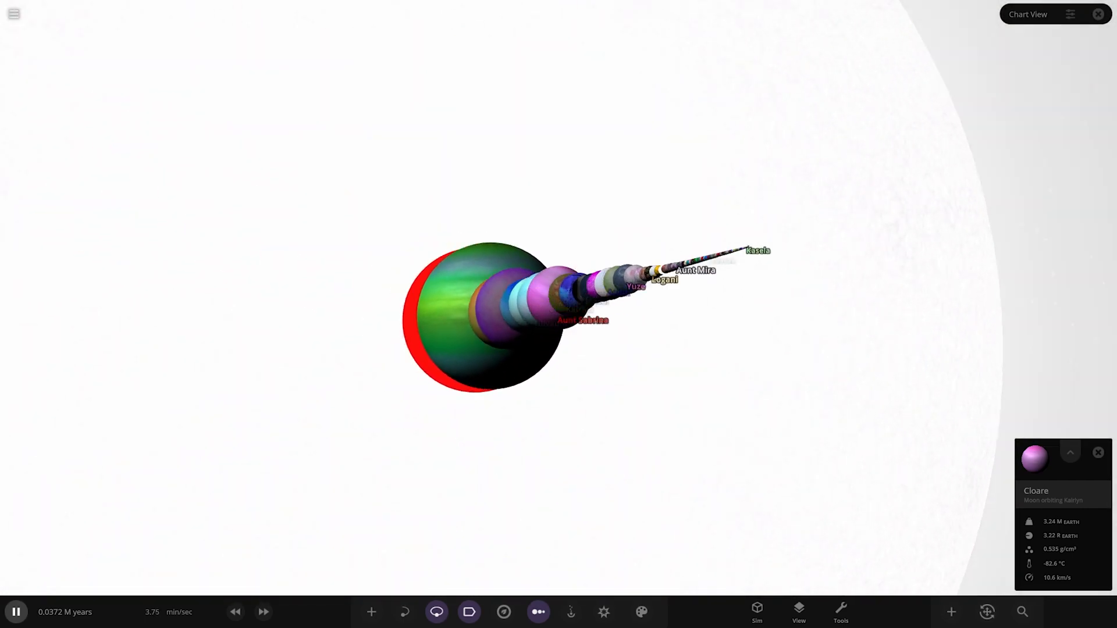
scroll(down, 3)
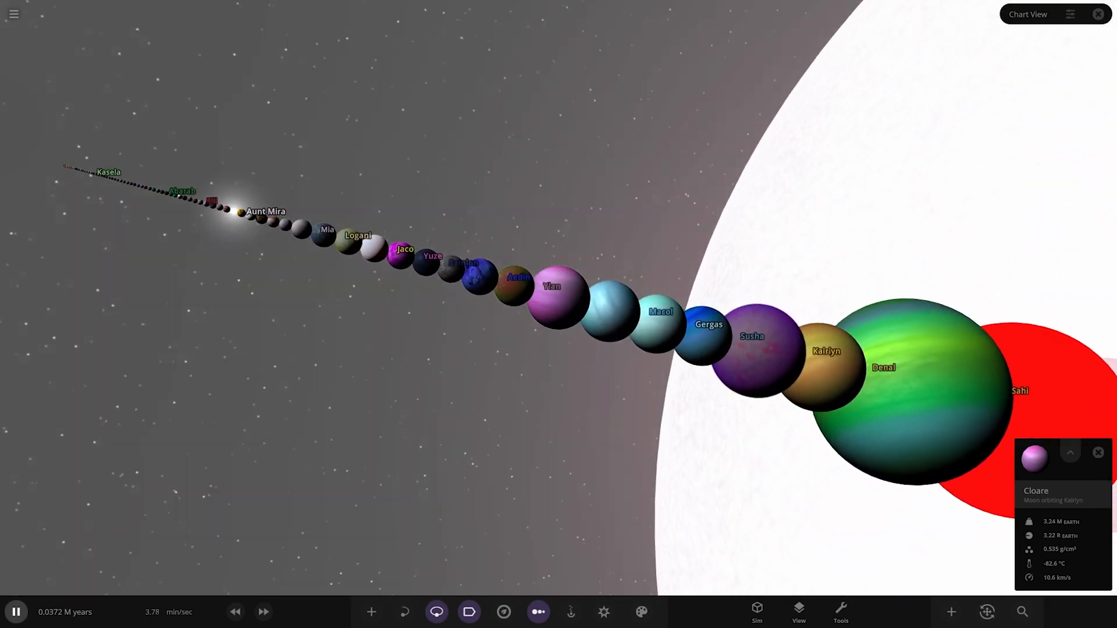